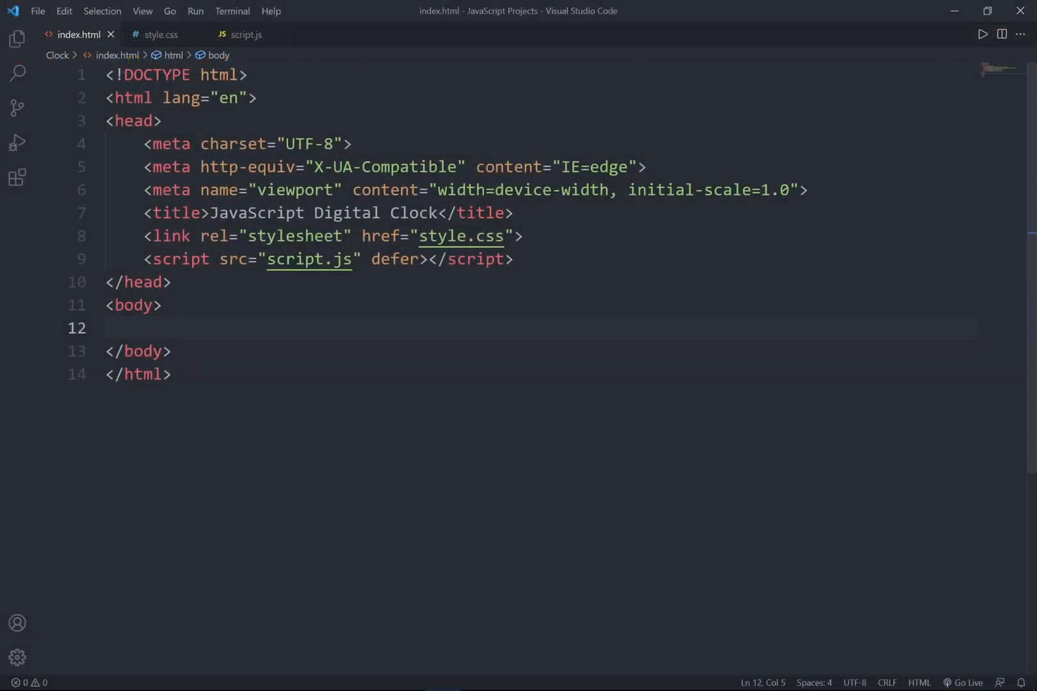
- Add a container div with hours and minutes spans showing 00, separated by a colon span
{"action": "type", "text": "div.cont"}
{"action": "type", "text": "<span></span>"}
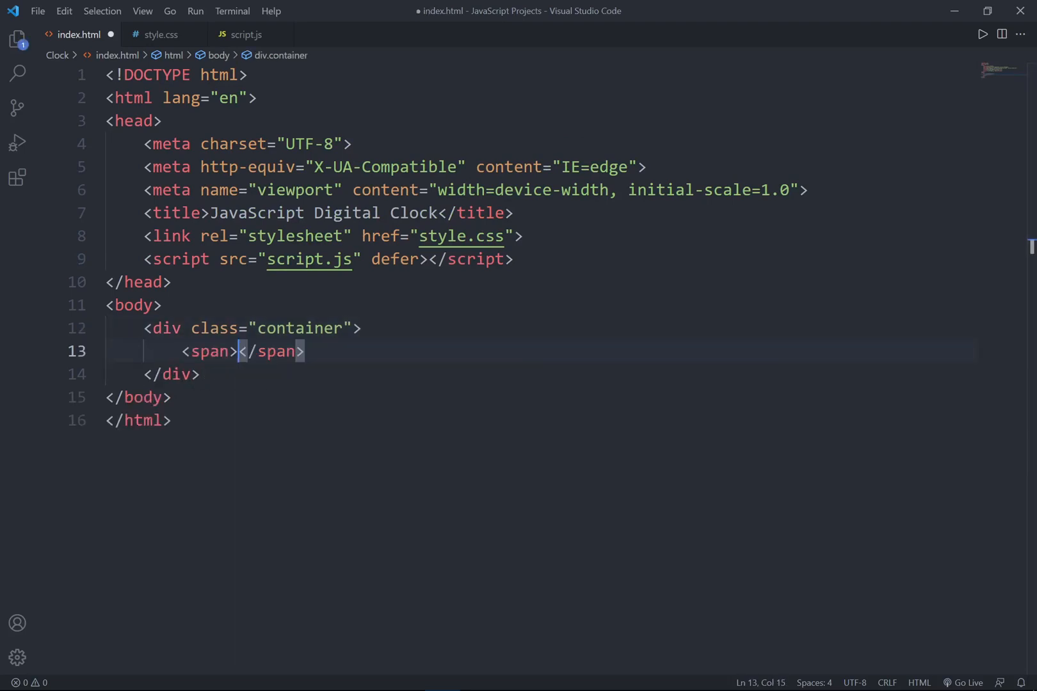
{"action": "type", "text": "id=\"\""}
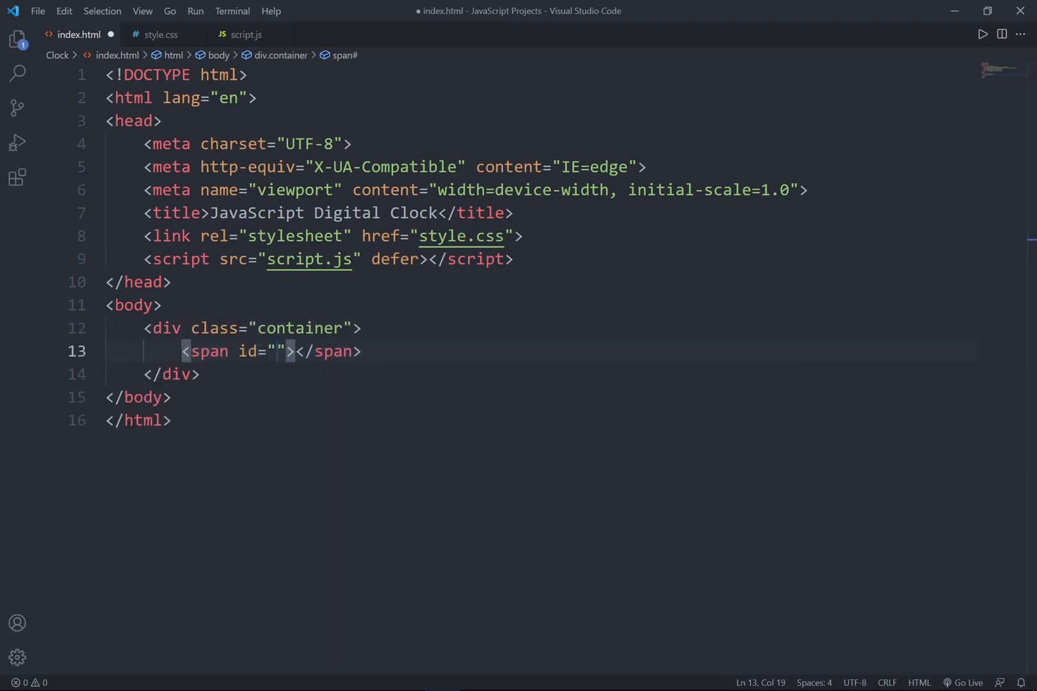
{"action": "type", "text": "hours"}
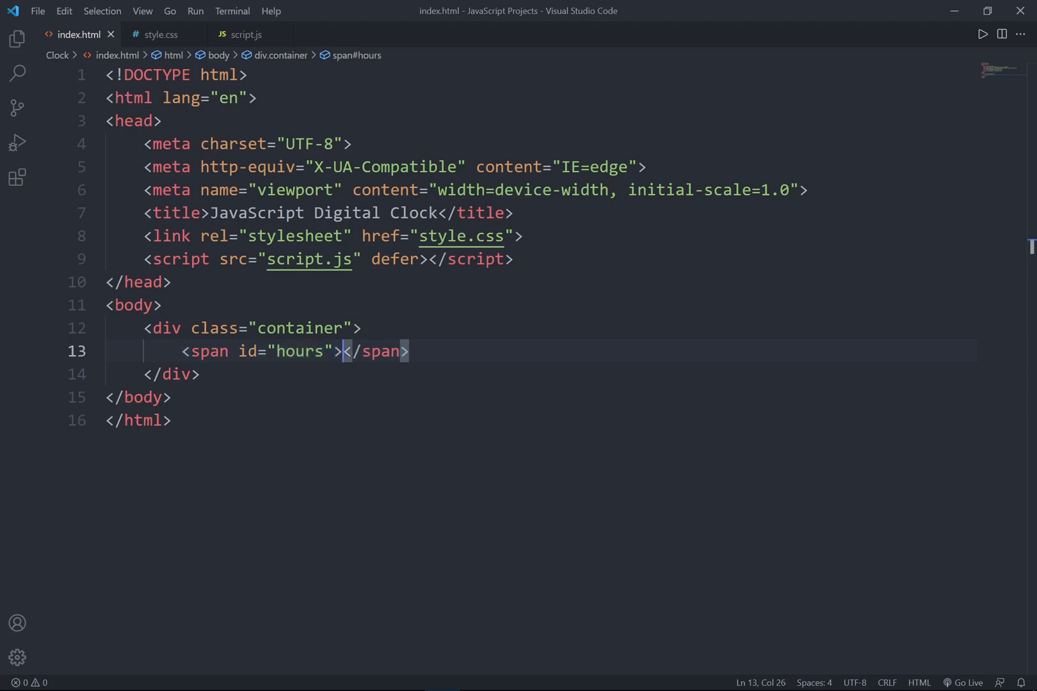
{"action": "type", "text": "00"}
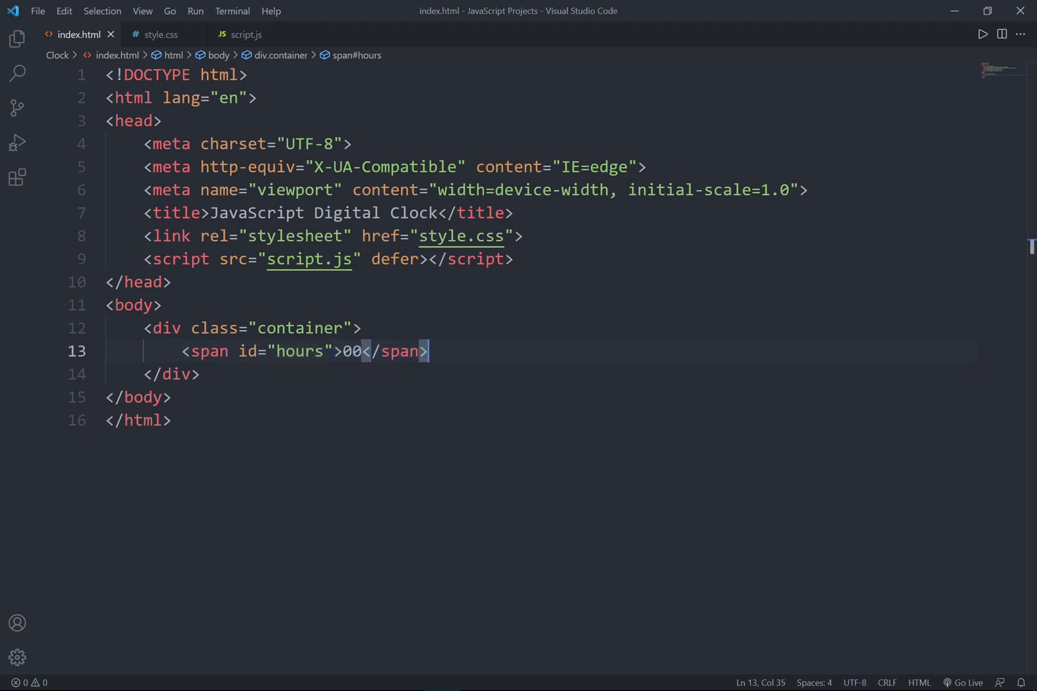
{"action": "type", "text": "<span></span>"}
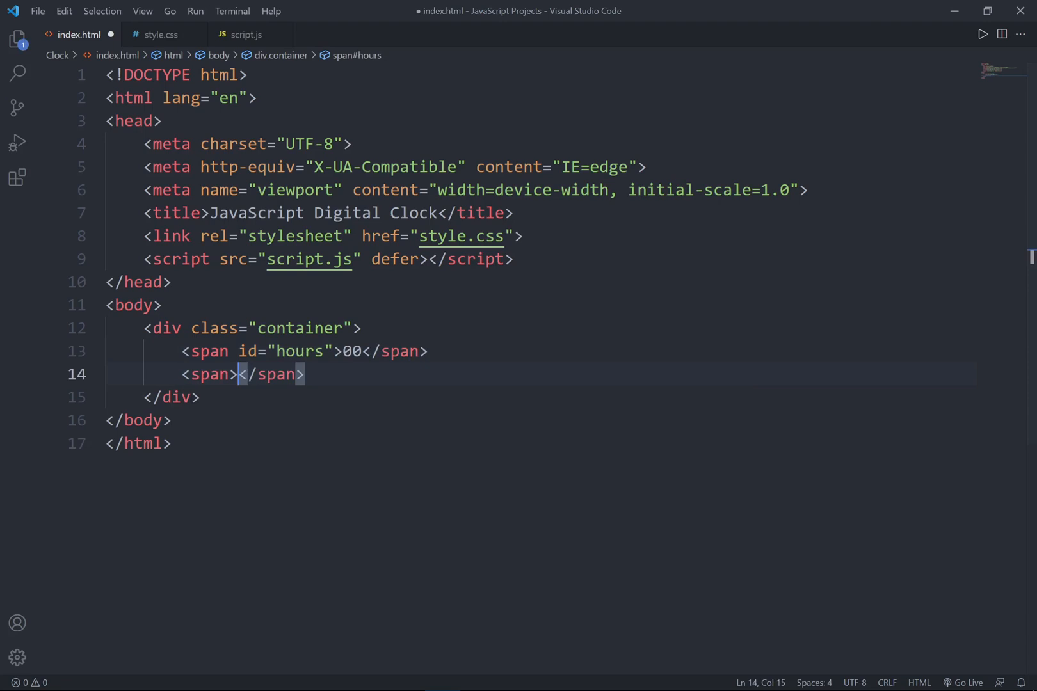
{"action": "type", "text": ":"}
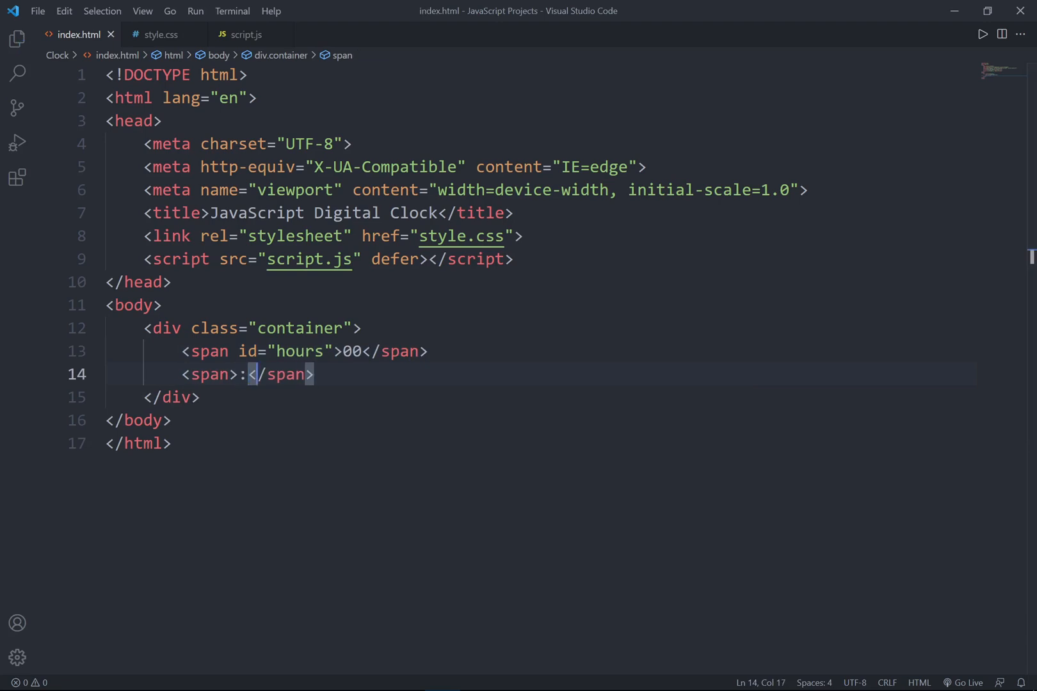
{"action": "type", "text": "sp"}
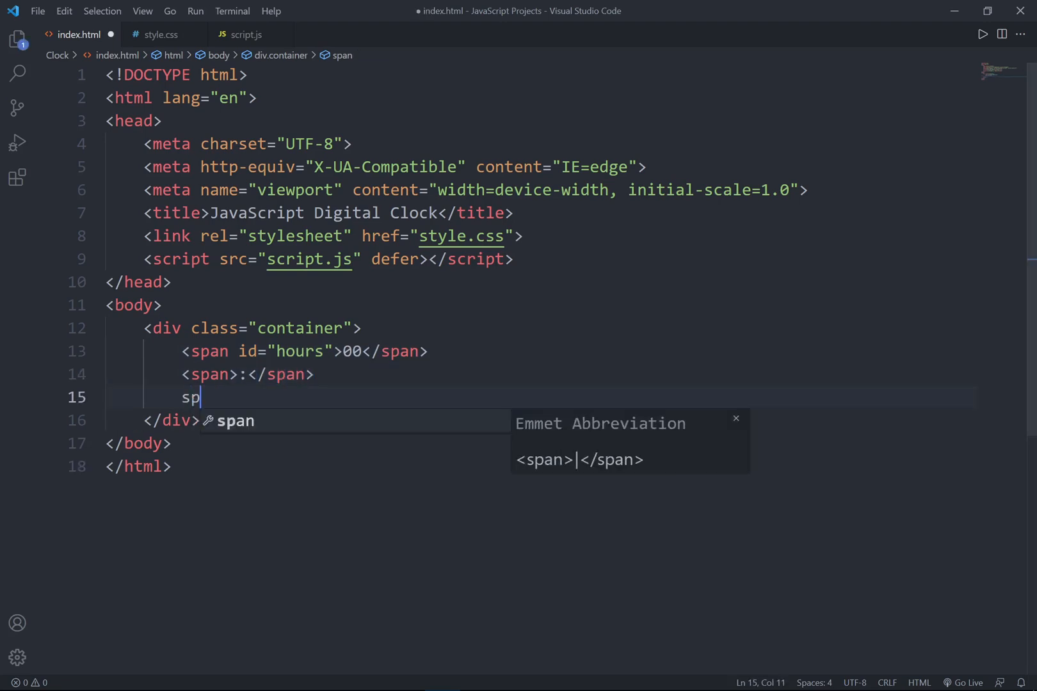
{"action": "key", "text": "Tab"}
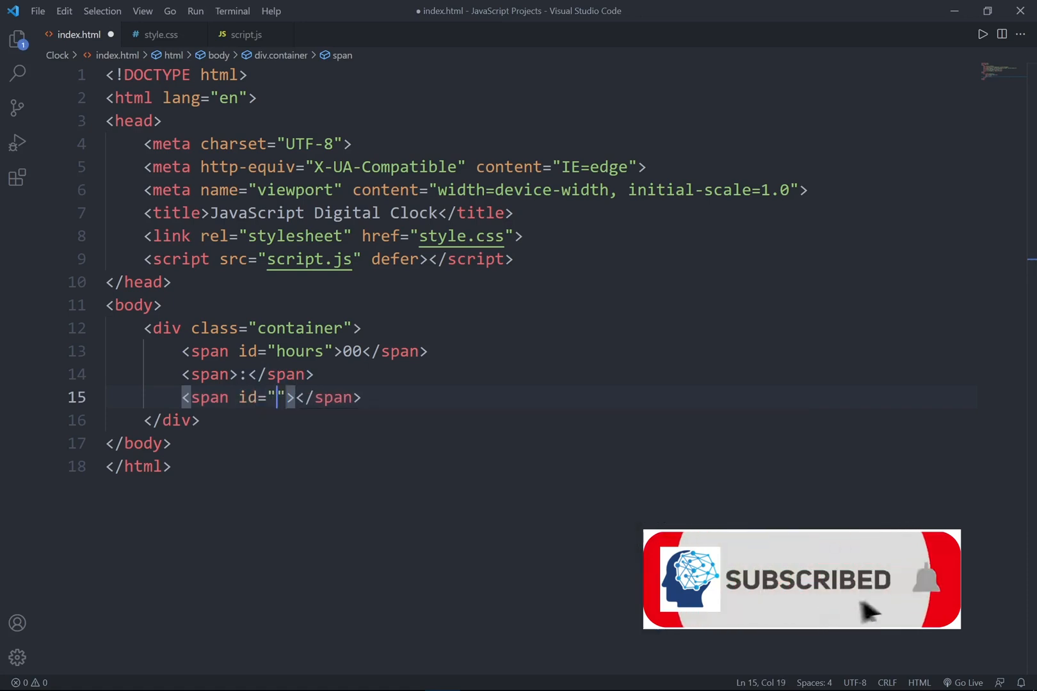
{"action": "type", "text": "minute"}
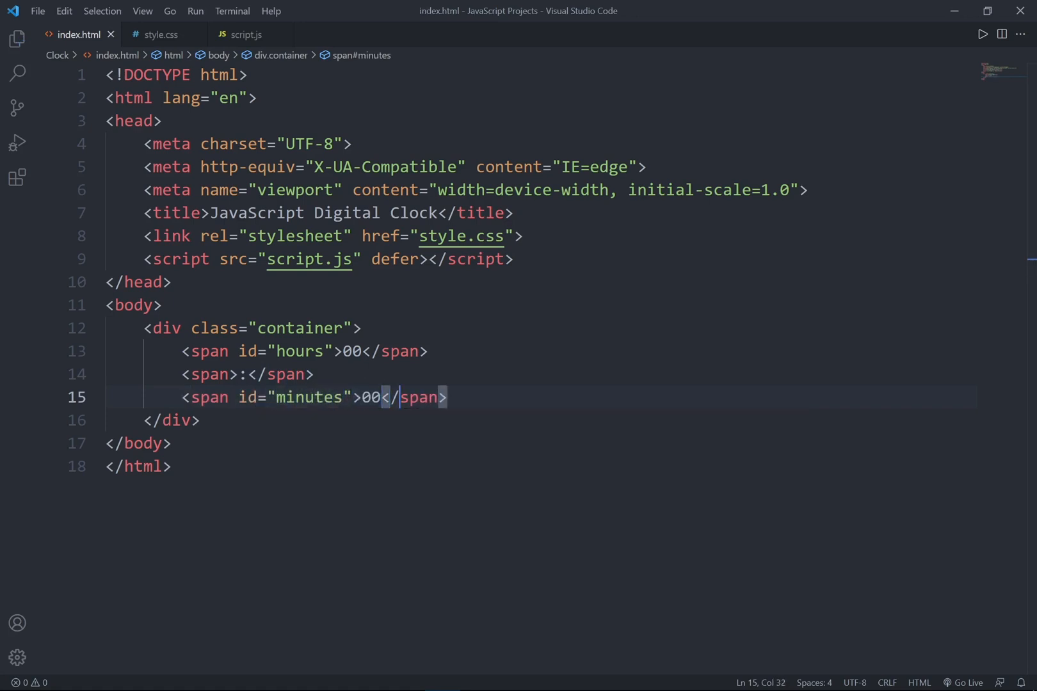
- Add the seconds span with 00 and a session span reading AM
{"action": "type", "text": "span></span>"}
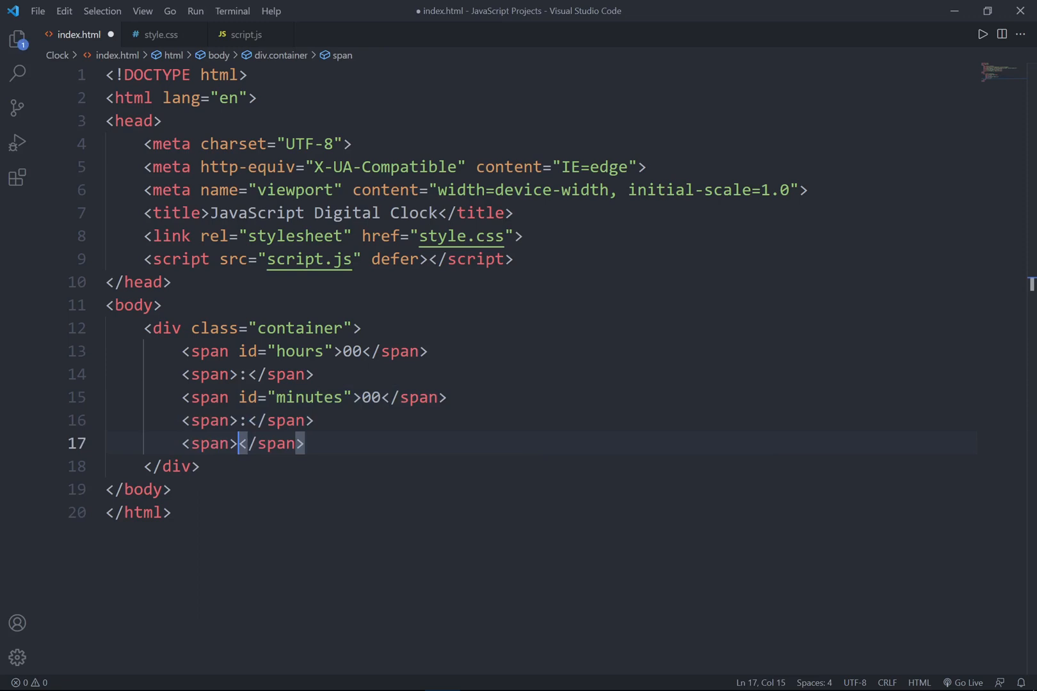
{"action": "type", "text": "id=\"sec\""}
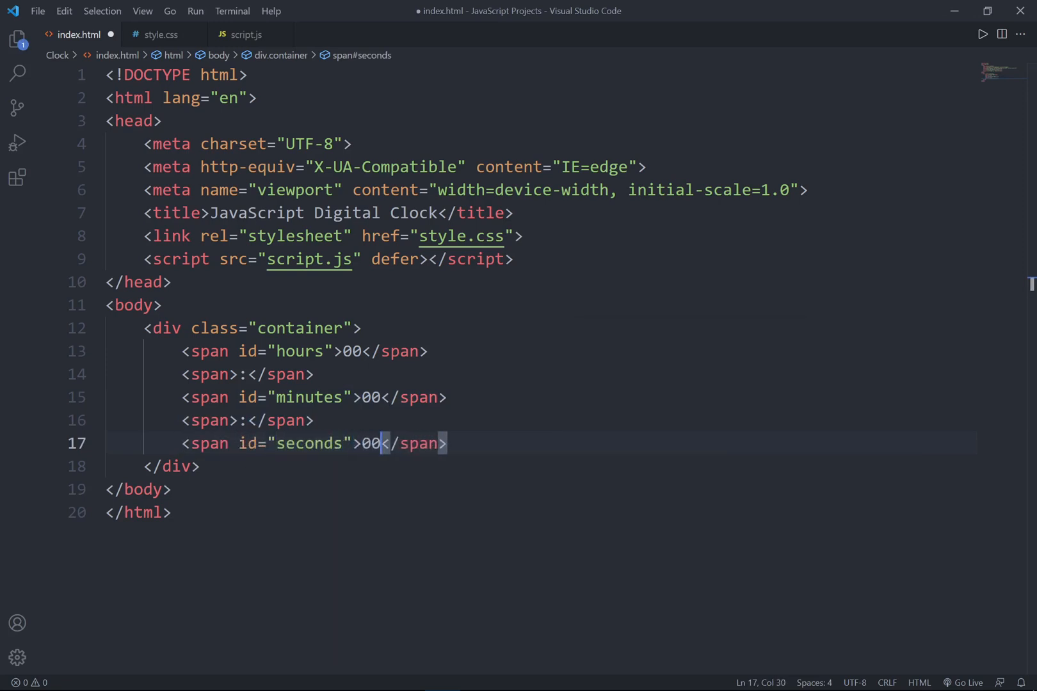
{"action": "type", "text": "span id=\"se\"></span>"}
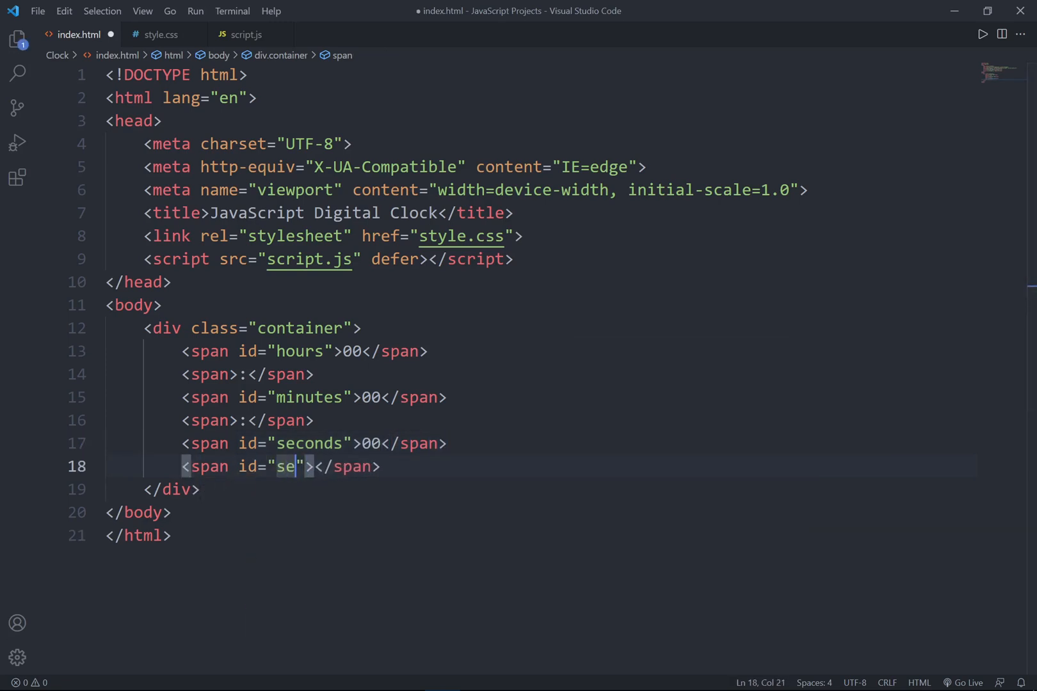
{"action": "type", "text": "ssion"}
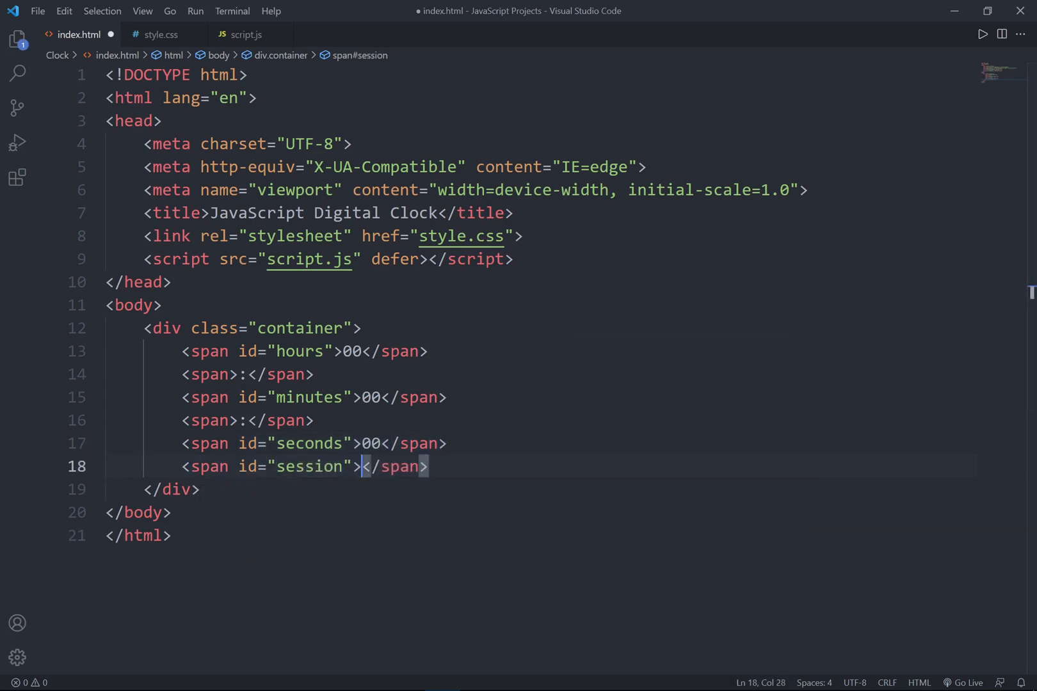
{"action": "type", "text": "AM"}
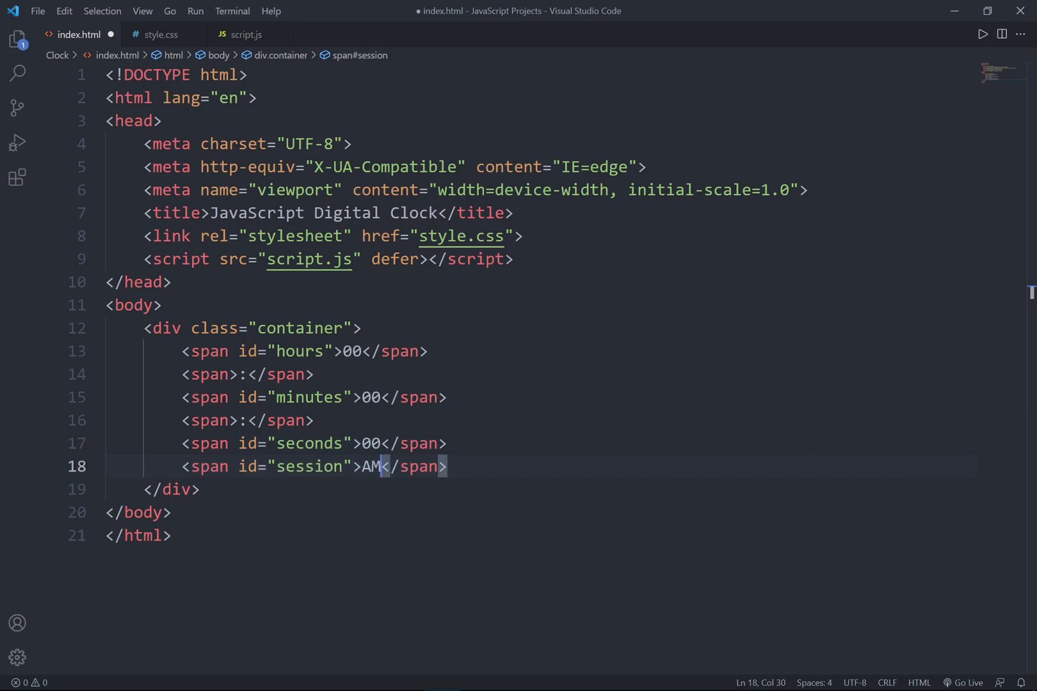
{"action": "left_click", "coordinate": [317, 328]}
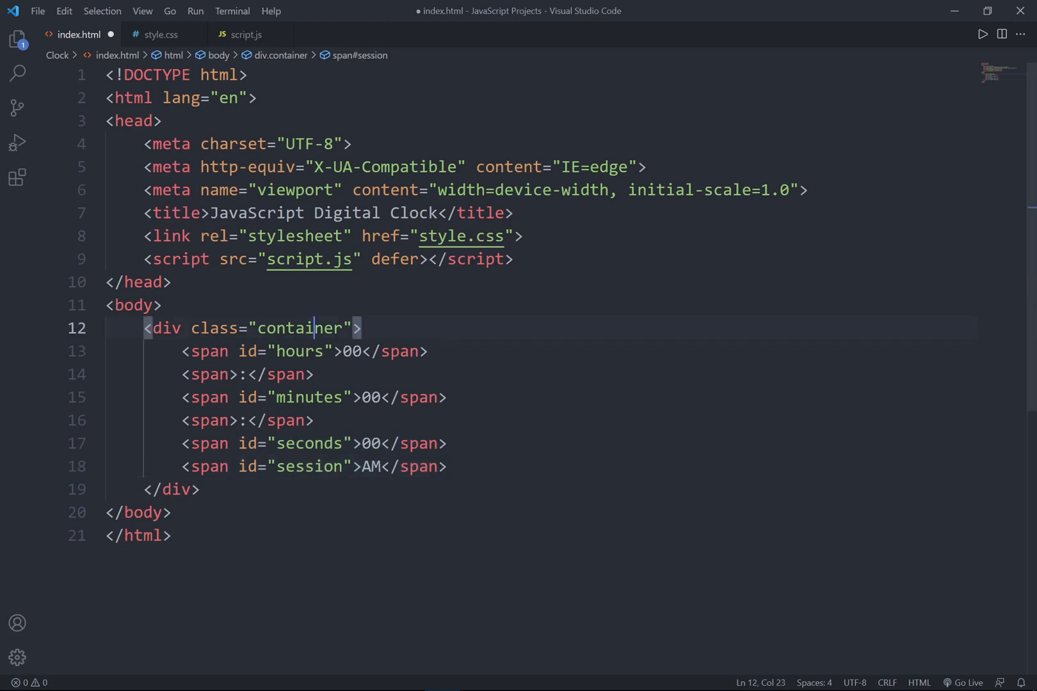
- In style.css give body zero padding and a black background colour
{"action": "left_click", "coordinate": [158, 35]}
{"action": "type", "text": "margin: 0%;"}
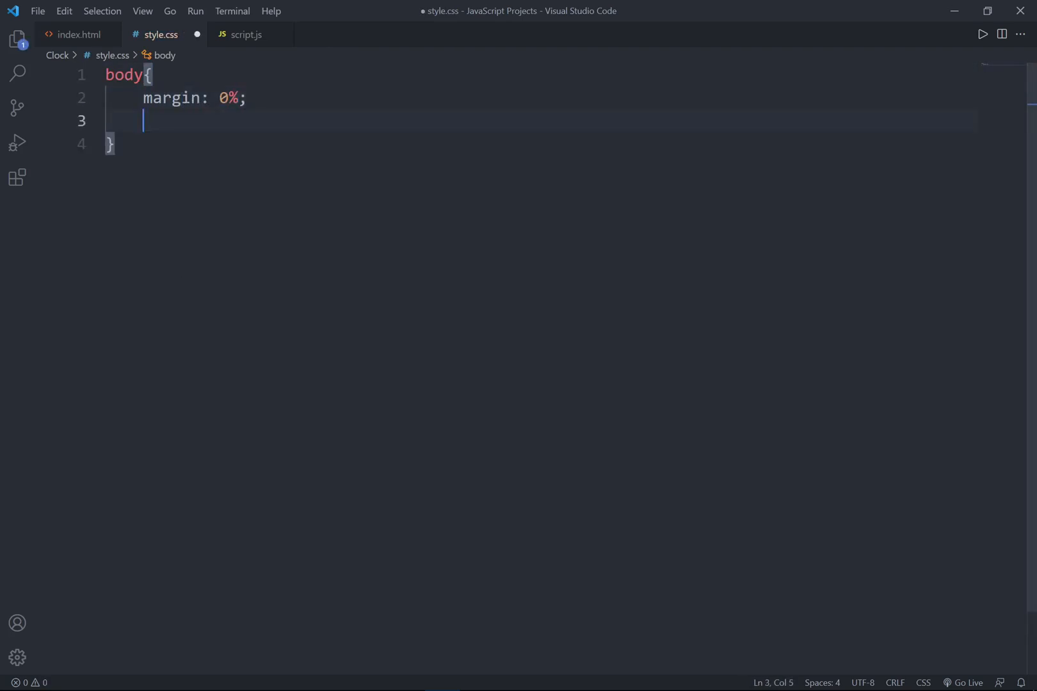
{"action": "type", "text": "padding: 0%;"}
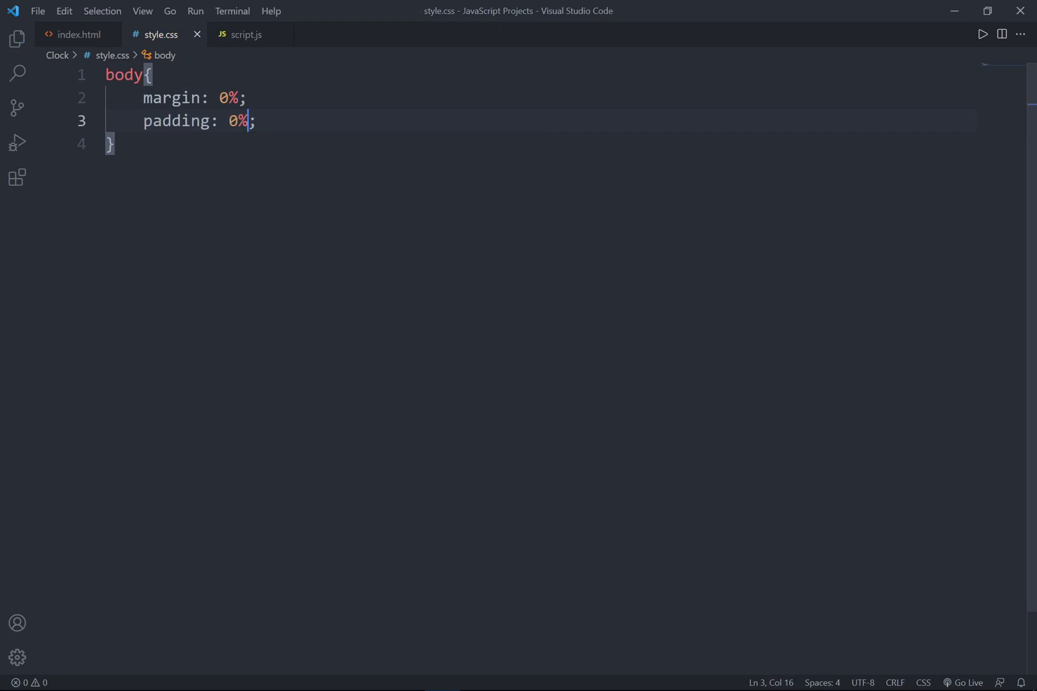
{"action": "type", "text": "backgor"}
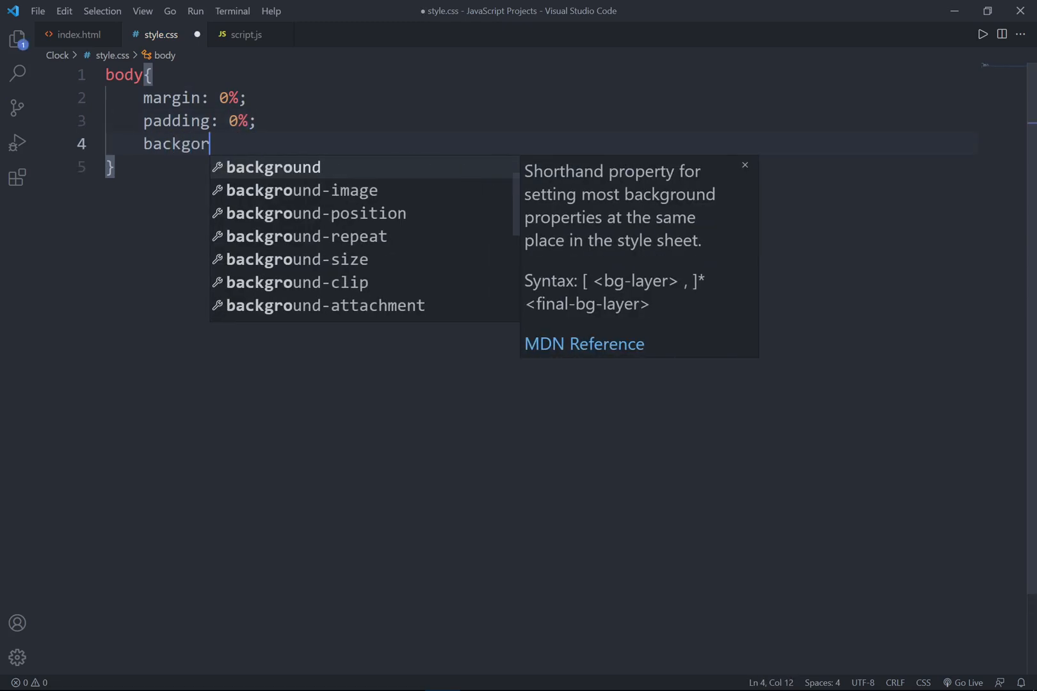
{"action": "type", "text": "und-color: black;"}
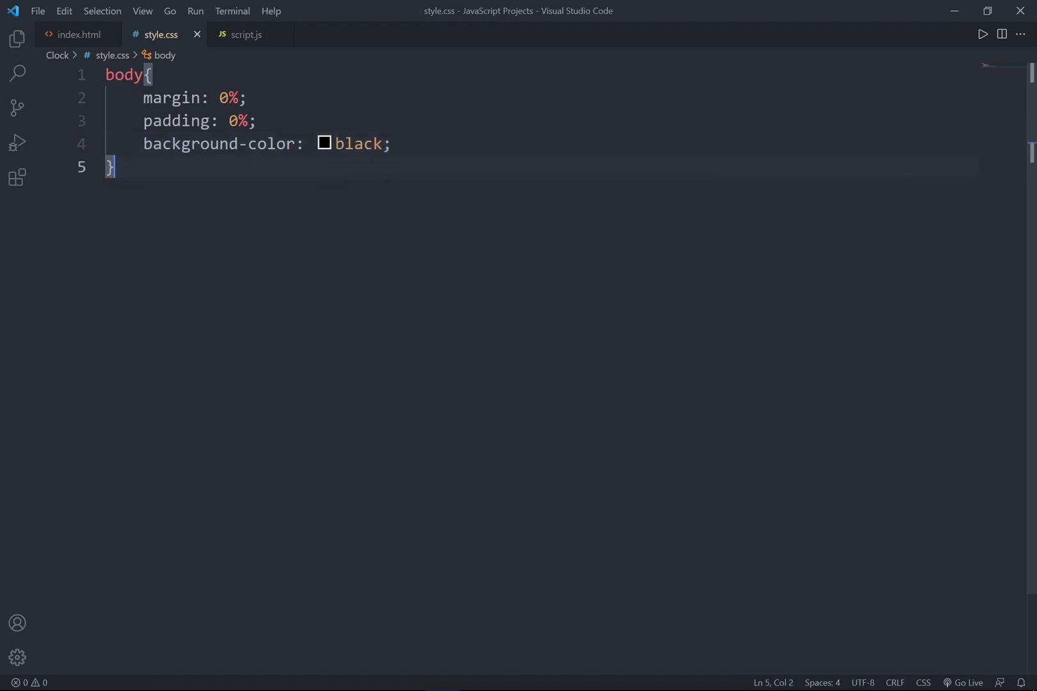
- Style .container with absolute position, white colour and bold font weight
{"action": "type", "text": ".cont"}
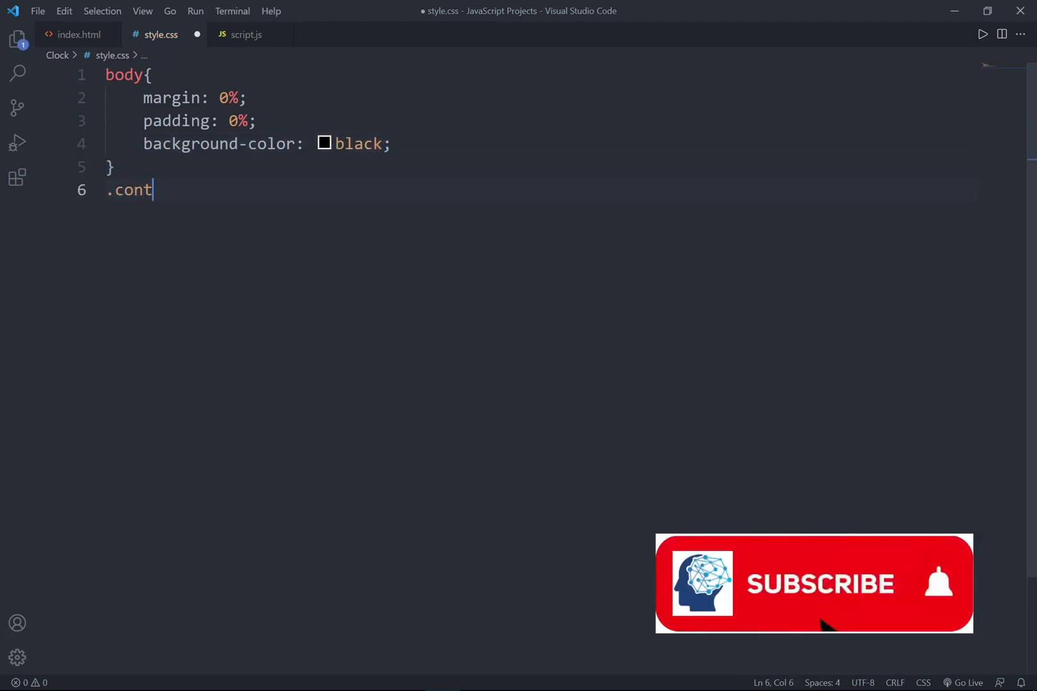
{"action": "type", "text": "ainer{"}
{"action": "type", "text": "font-family: ;"}
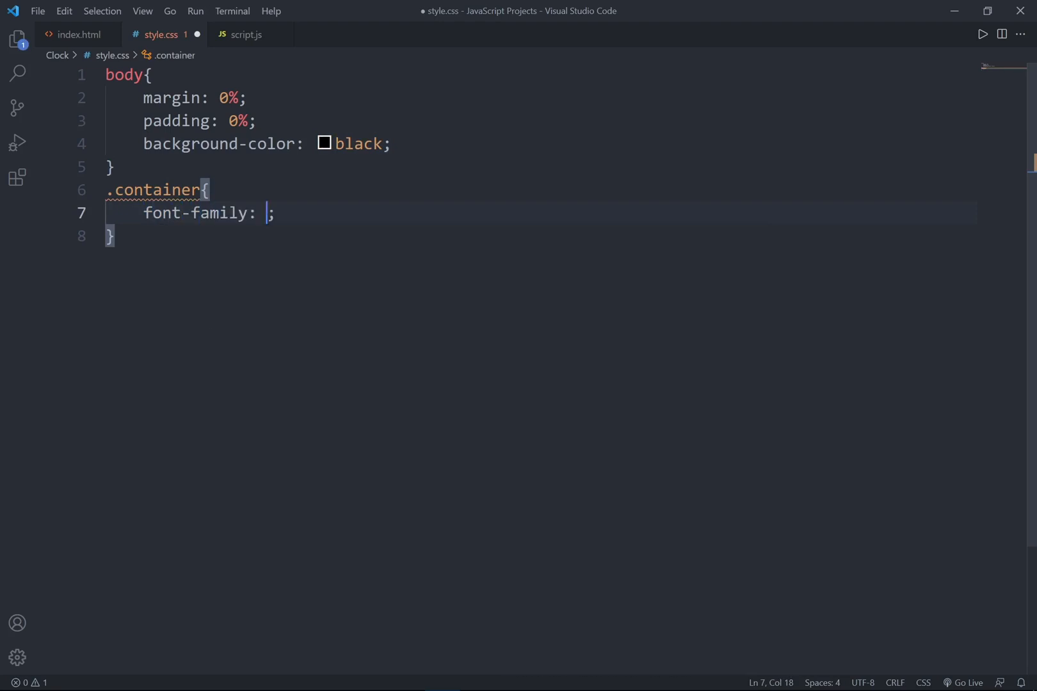
{"action": "type", "text": "'a'"}
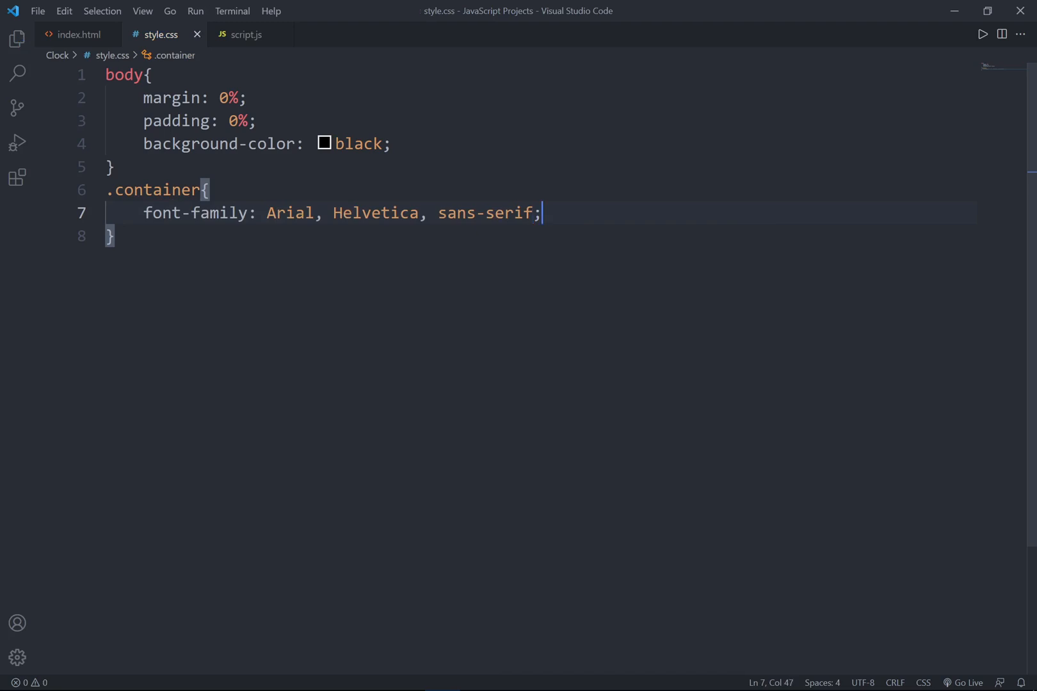
{"action": "type", "text": "color: #fff;"}
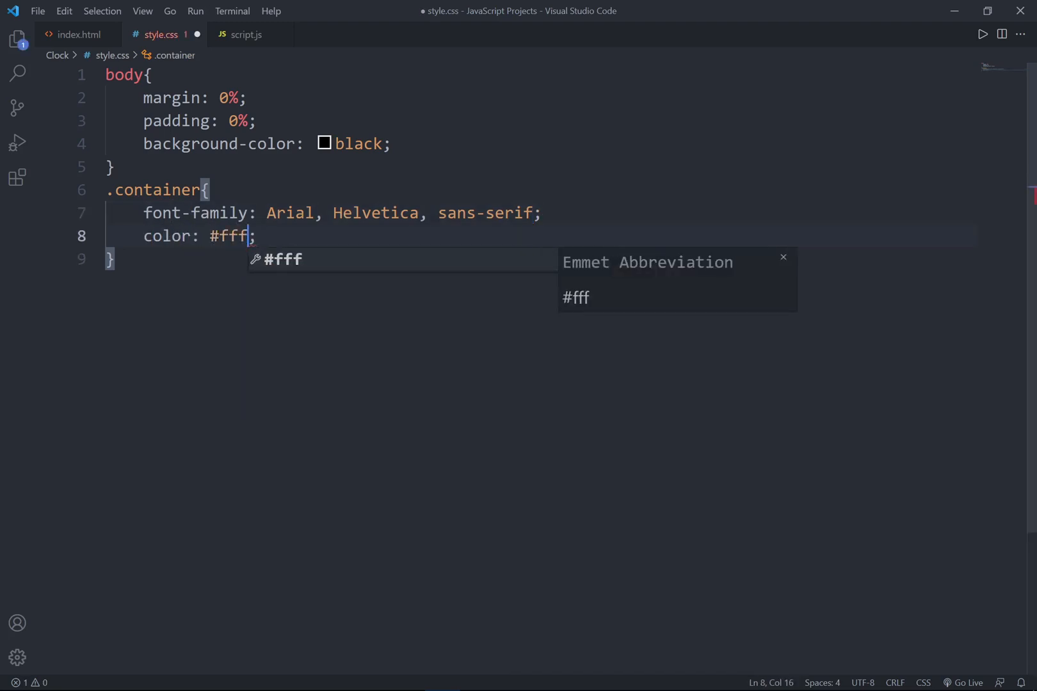
{"action": "type", "text": "f"}
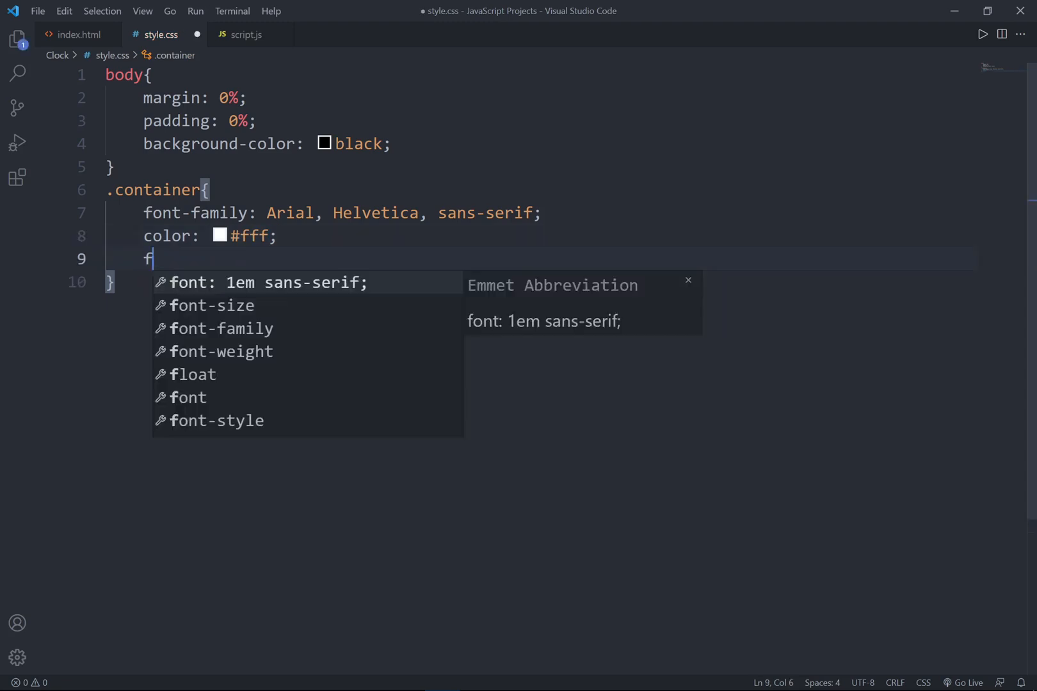
{"action": "type", "text": "ont-weight: bold;"}
{"action": "type", "text": "position: a;"}
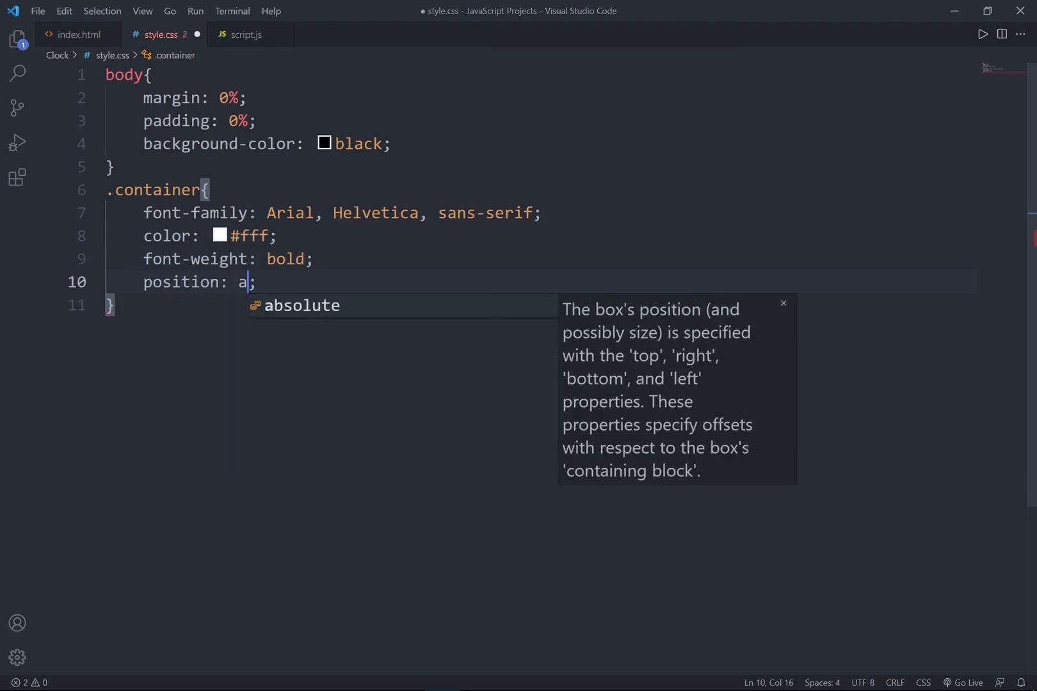
{"action": "type", "text": "bsolute"}
{"action": "type", "text": "top: ;"}
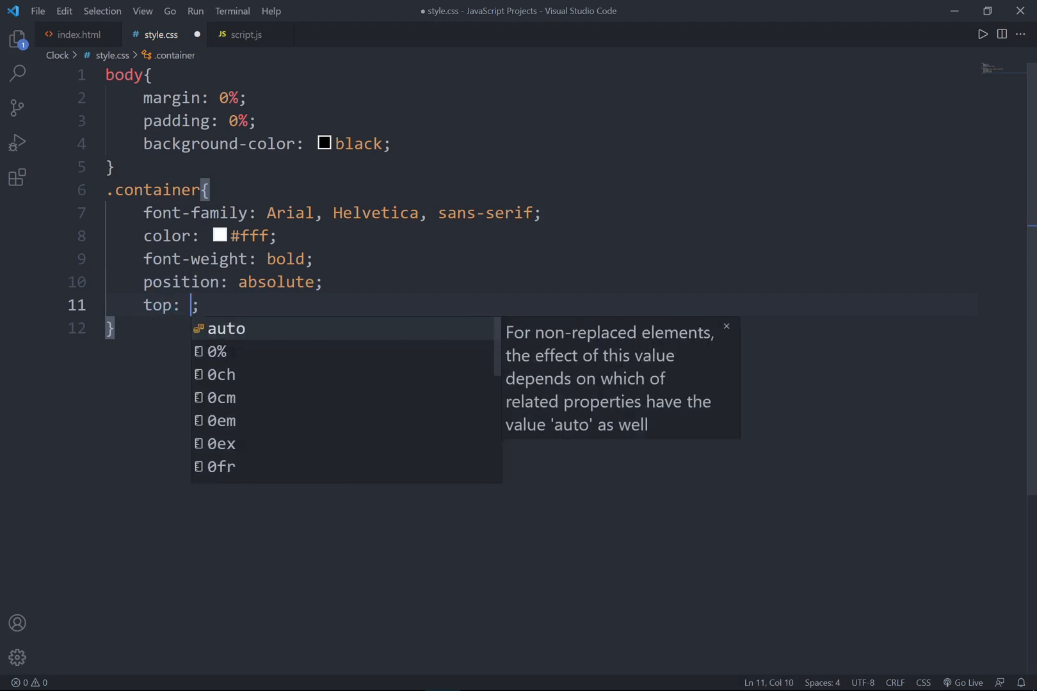
- Centre .container at 50% top/left with translate(-50%, -50%) and font size 70px
{"action": "type", "text": "50"}
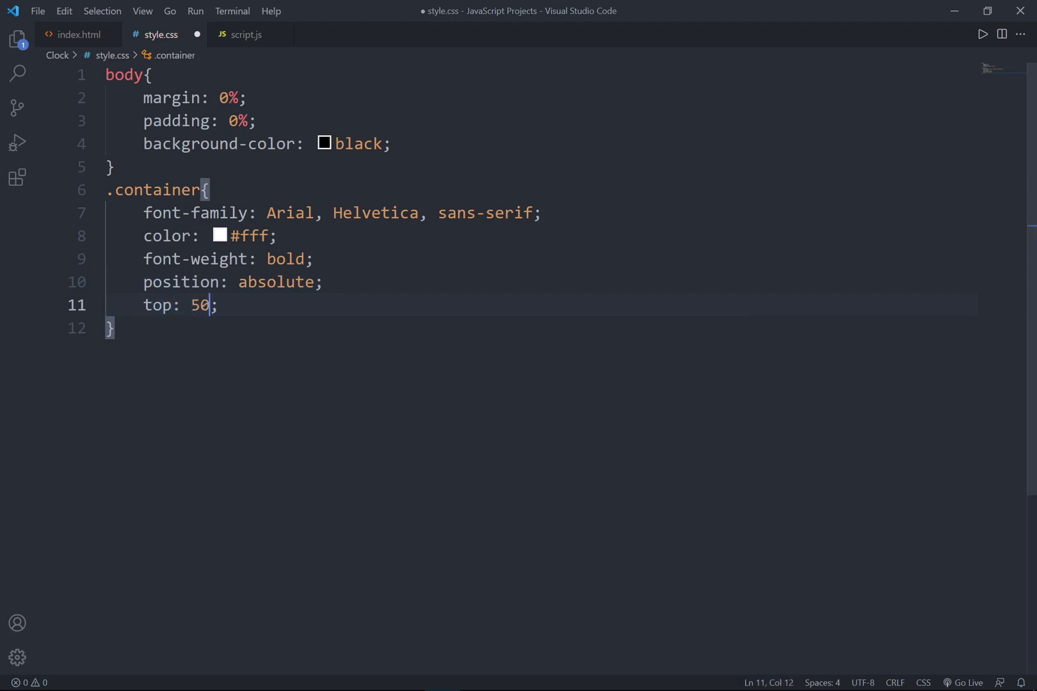
{"action": "type", "text": "%;"}
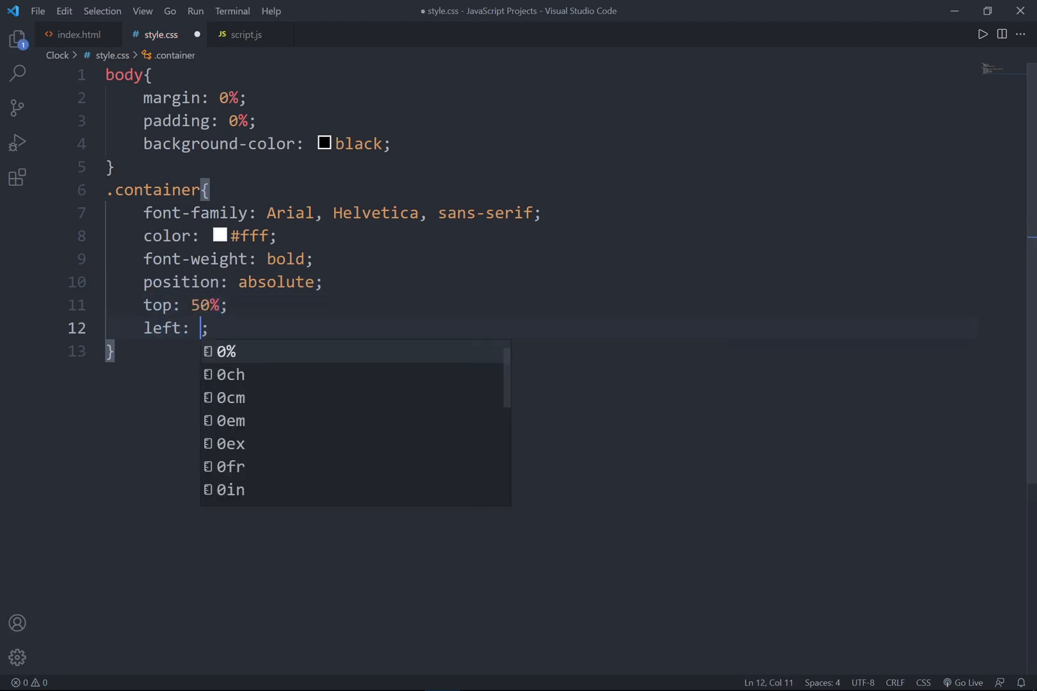
{"action": "type", "text": "50%;"}
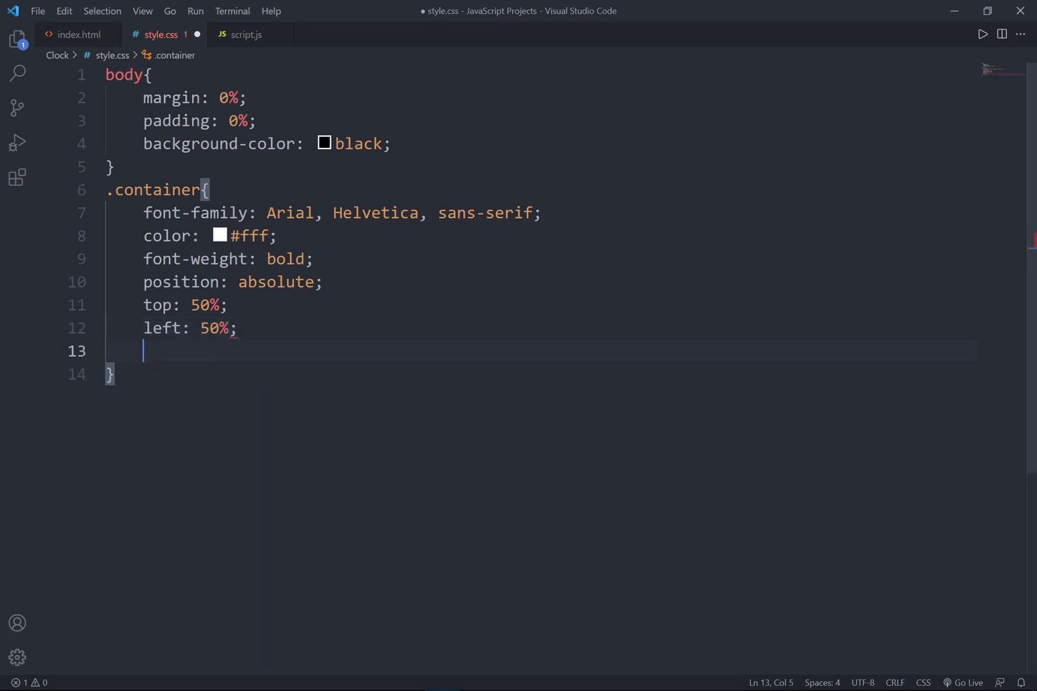
{"action": "type", "text": "t"}
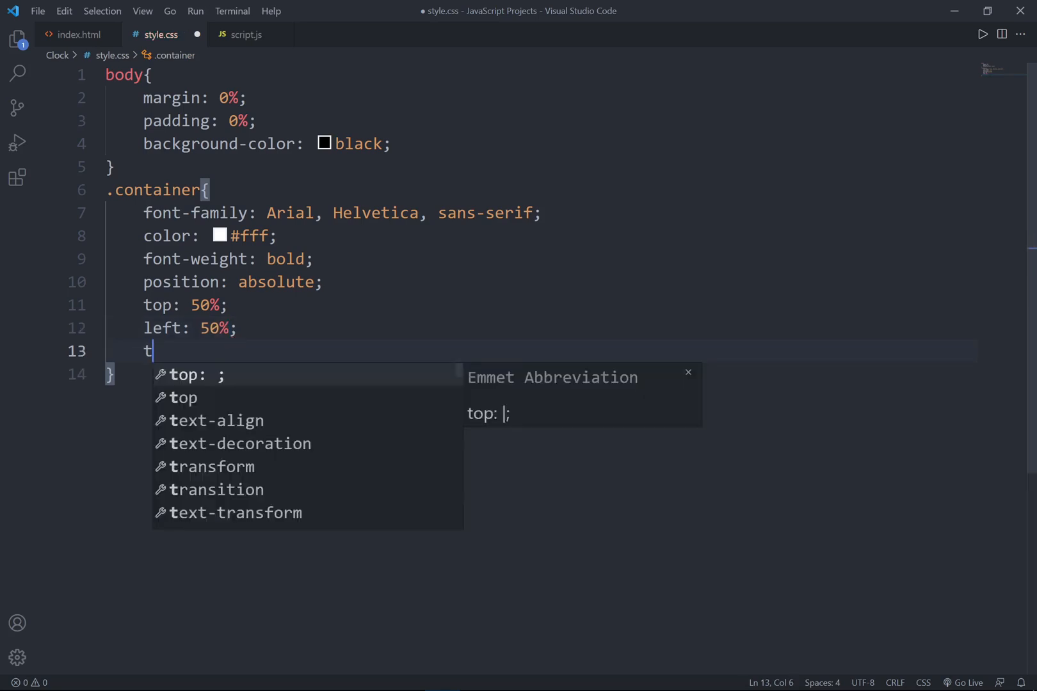
{"action": "type", "text": "ransform: translate(-50);"}
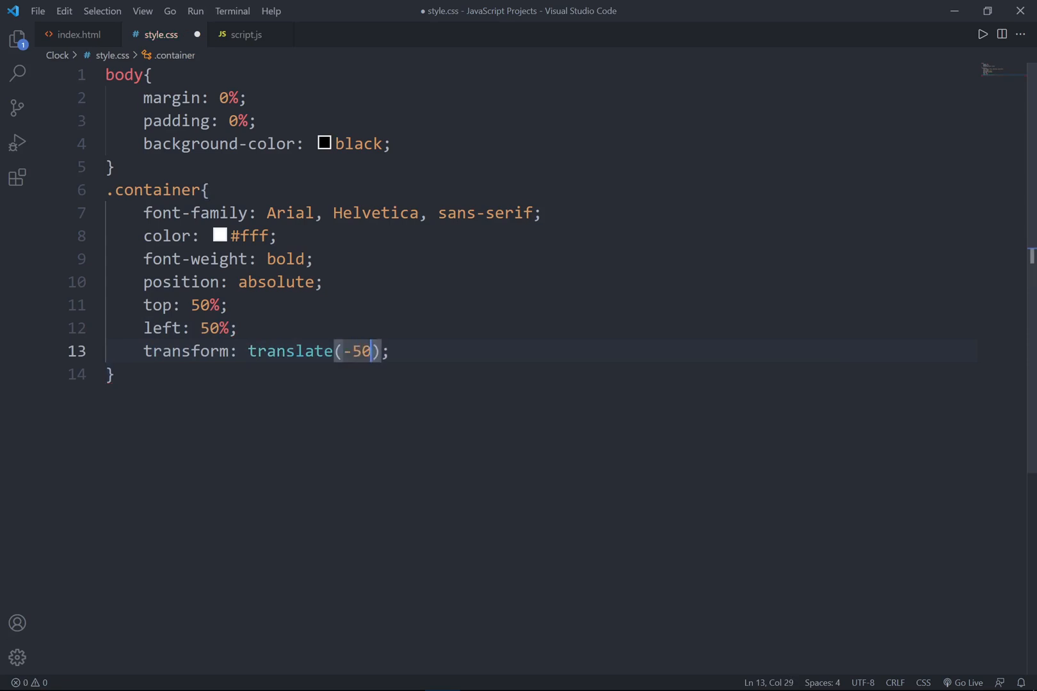
{"action": "type", "text": "%, -50"}
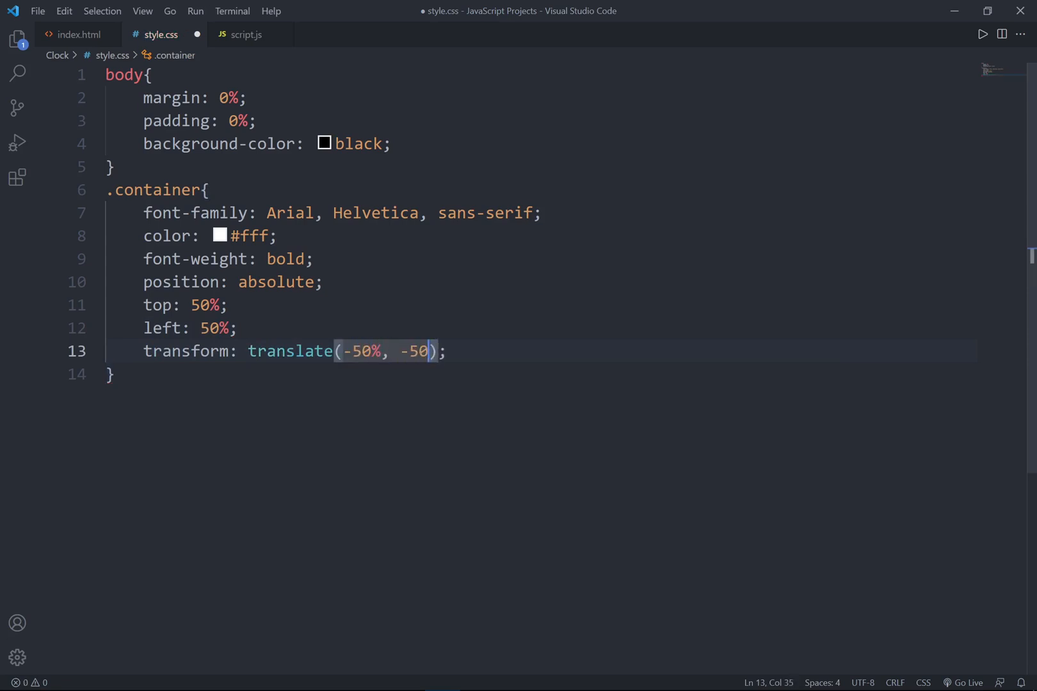
{"action": "type", "text": "%"}
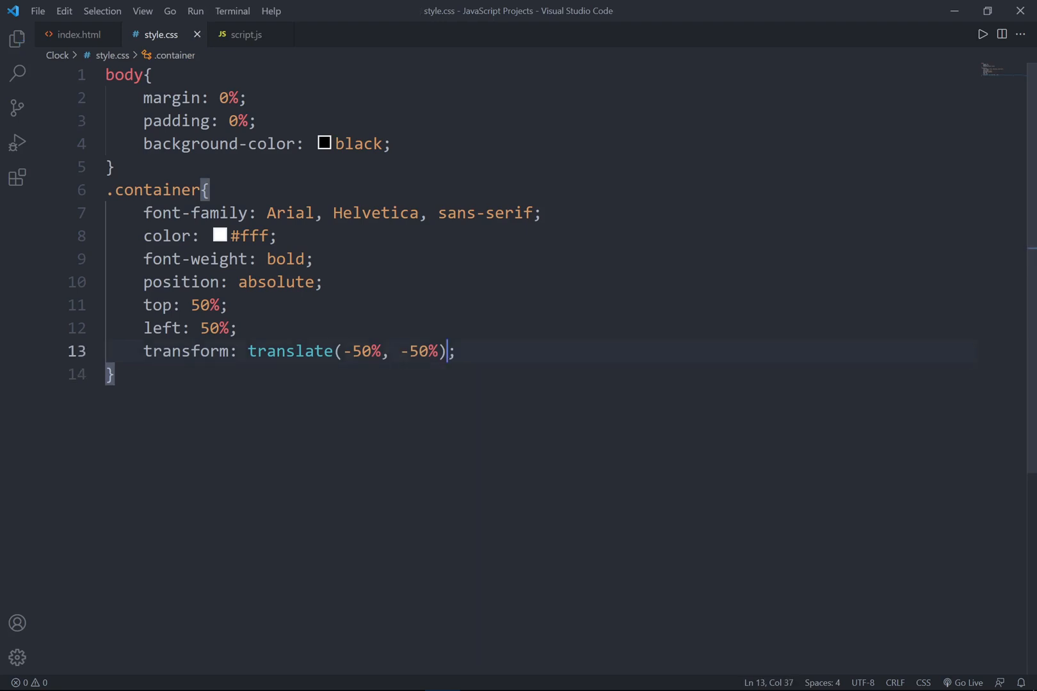
{"action": "type", "text": "font-size: ;"}
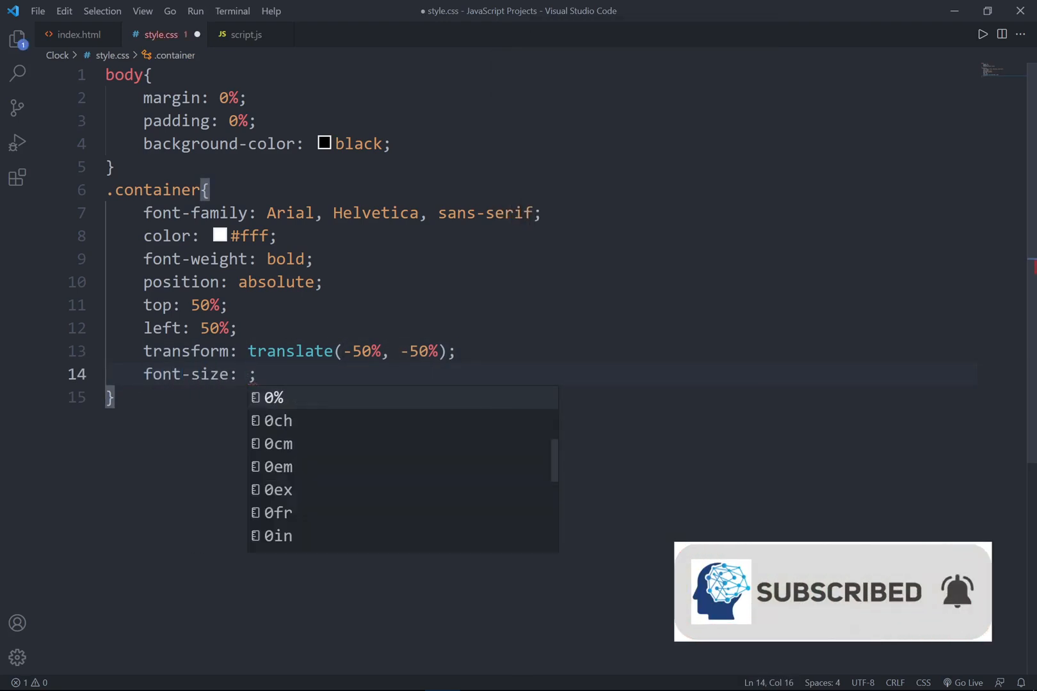
{"action": "type", "text": "70px"}
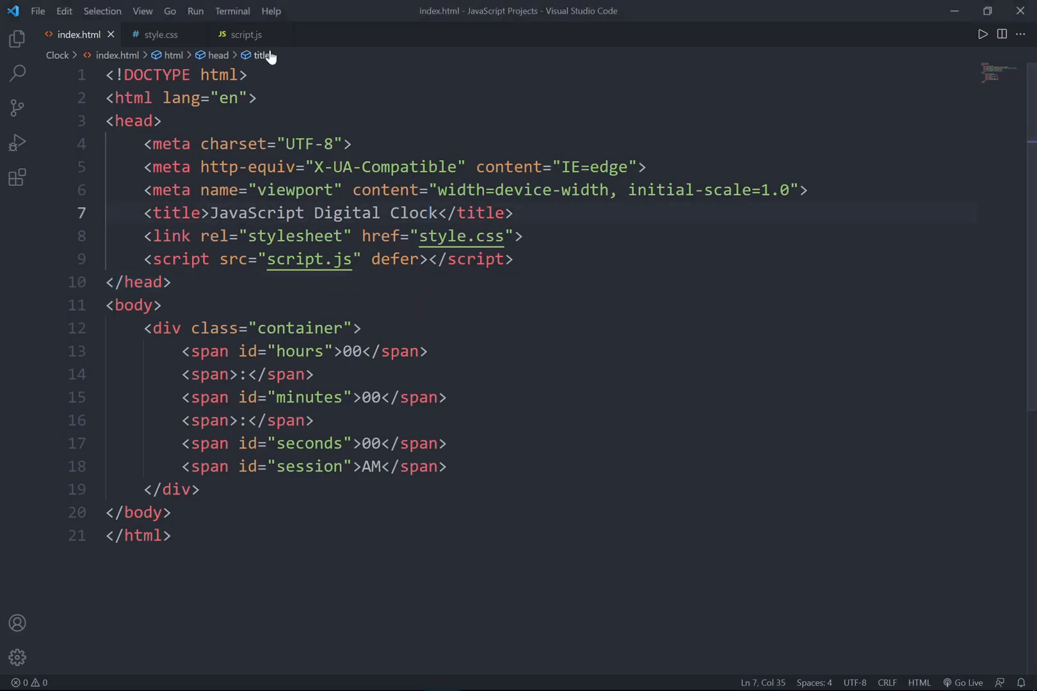
- In script.js declare function displayTime with a dateTime variable from new Date
{"action": "left_click", "coordinate": [246, 34]}
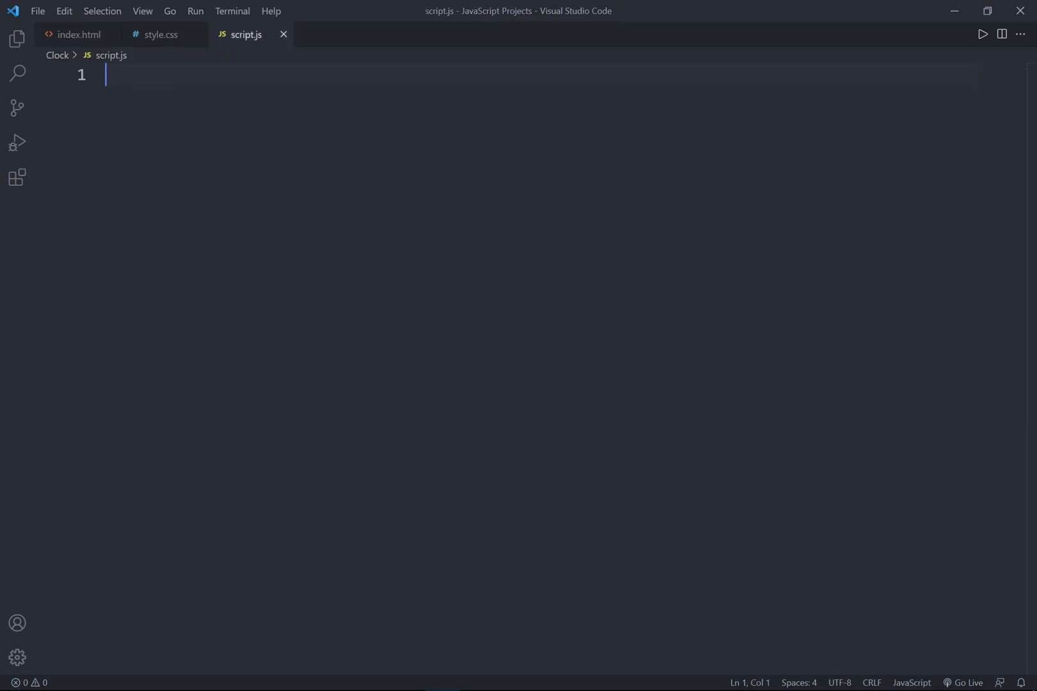
{"action": "type", "text": "function"}
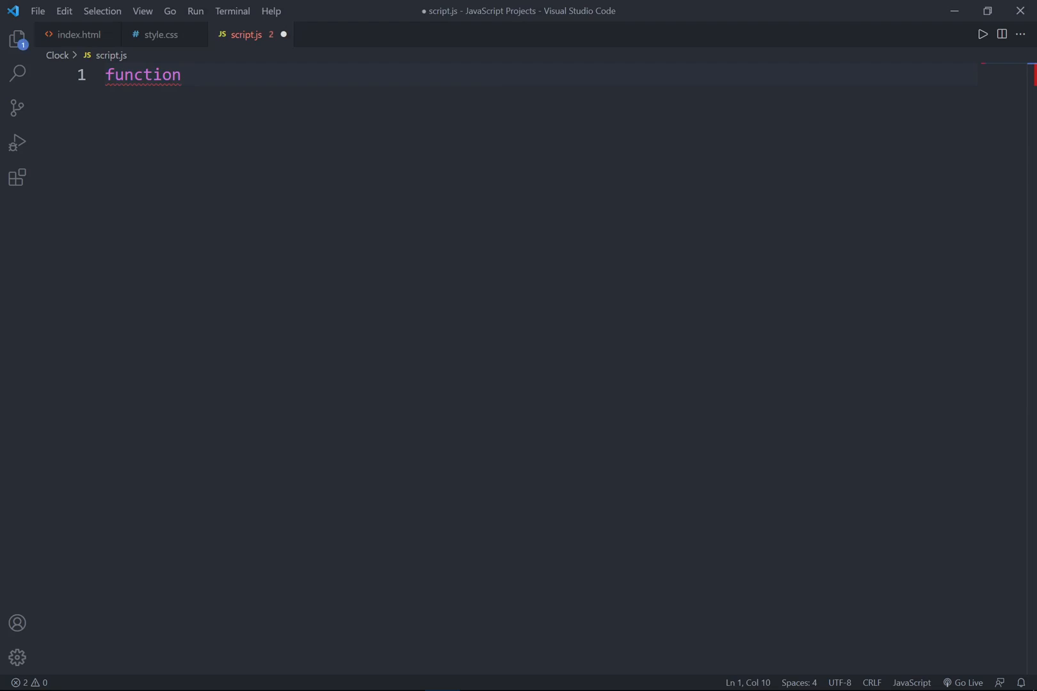
{"action": "type", "text": "disp"}
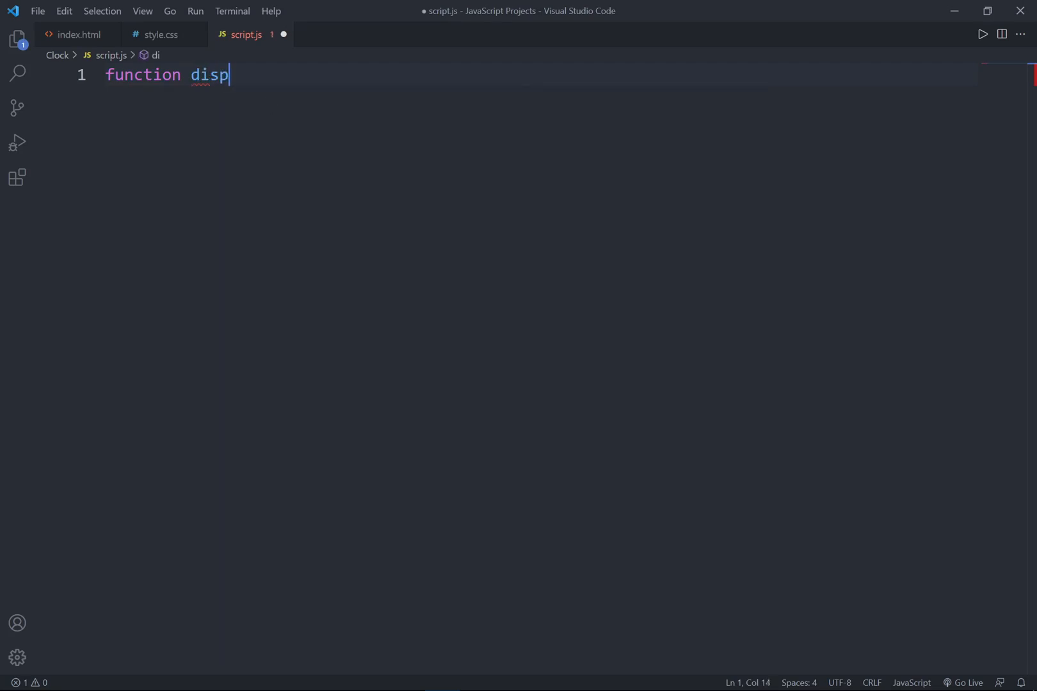
{"action": "type", "text": "layTIM"}
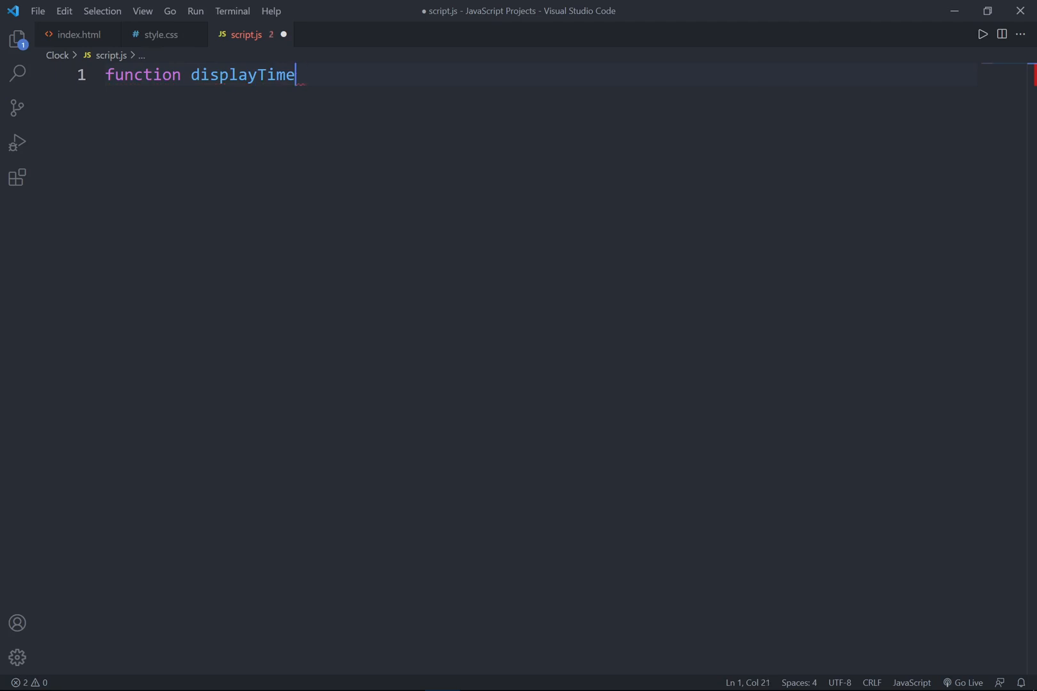
{"action": "type", "text": "(){"}
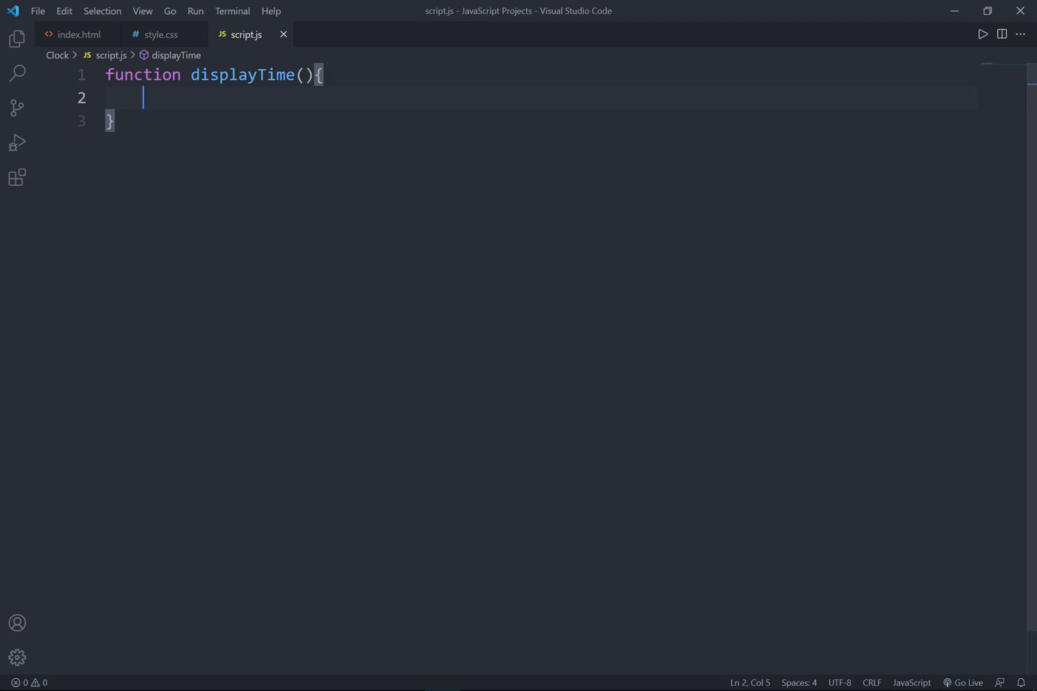
{"action": "type", "text": "var dateT"}
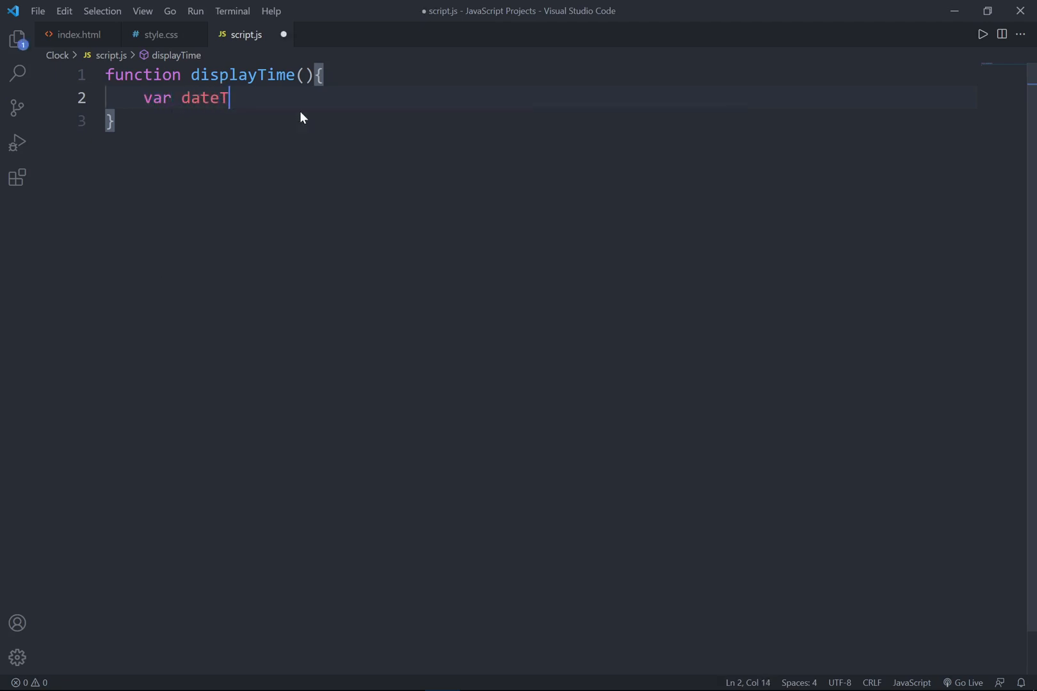
{"action": "type", "text": "ime"}
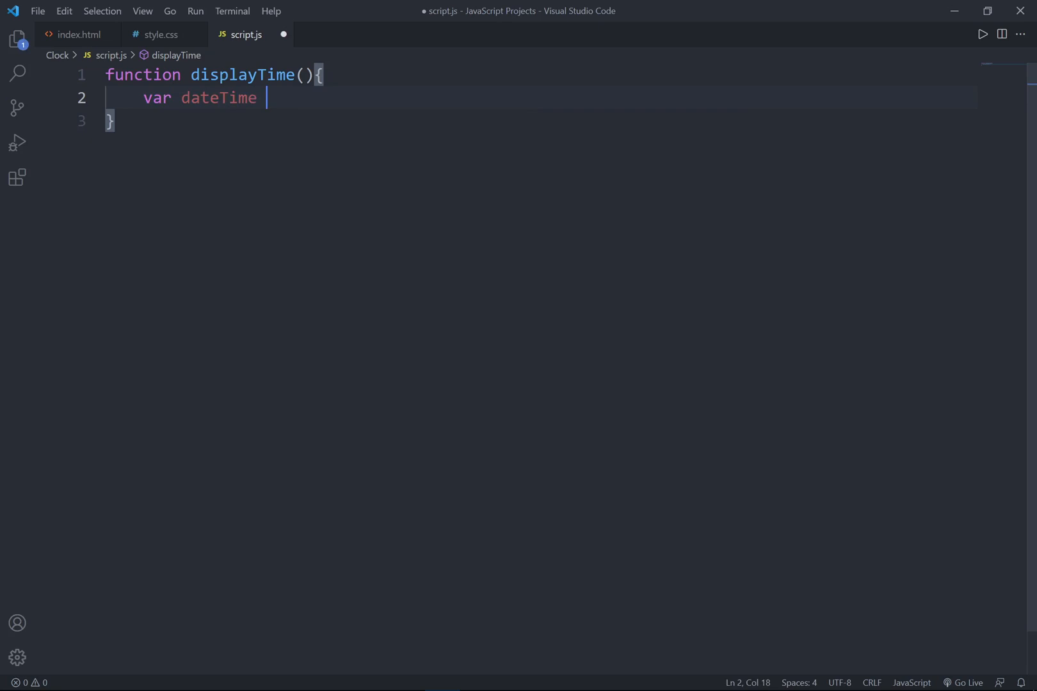
{"action": "type", "text": "= new Date();"}
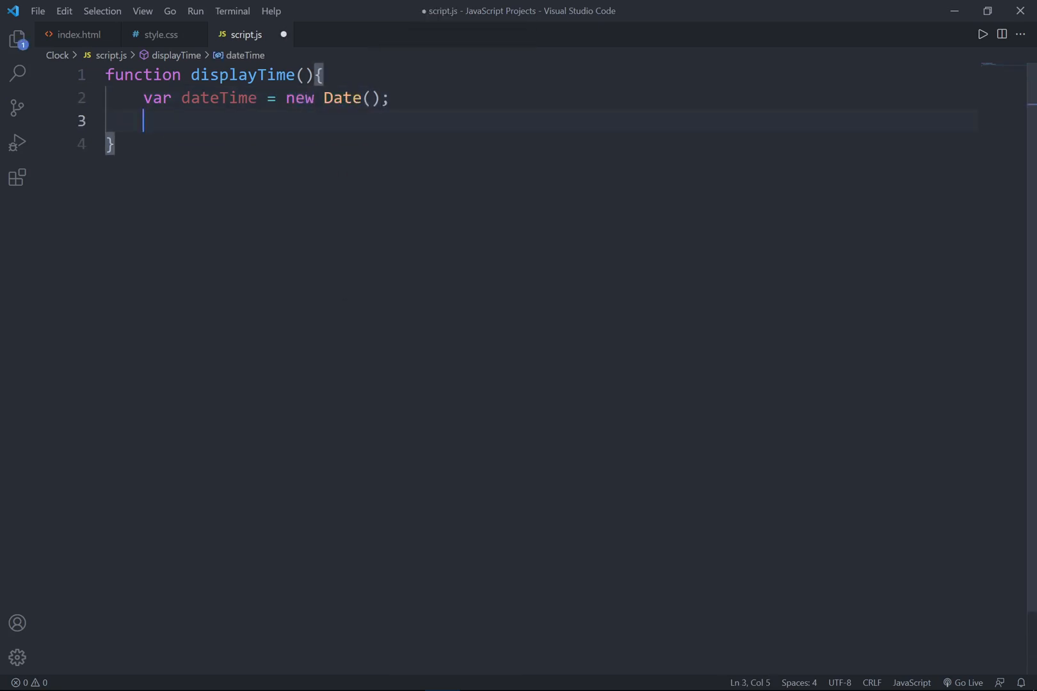
- Read hrs, min and sec from dateTime with getHours, getMinutes and getSeconds
{"action": "type", "text": "var h"}
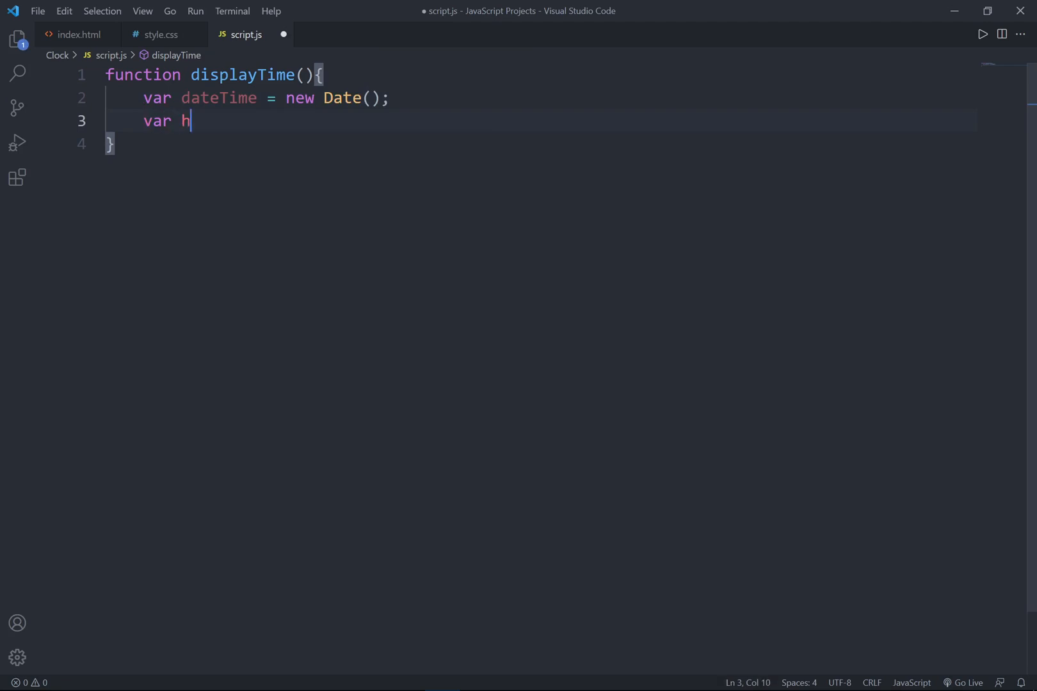
{"action": "type", "text": "rs"}
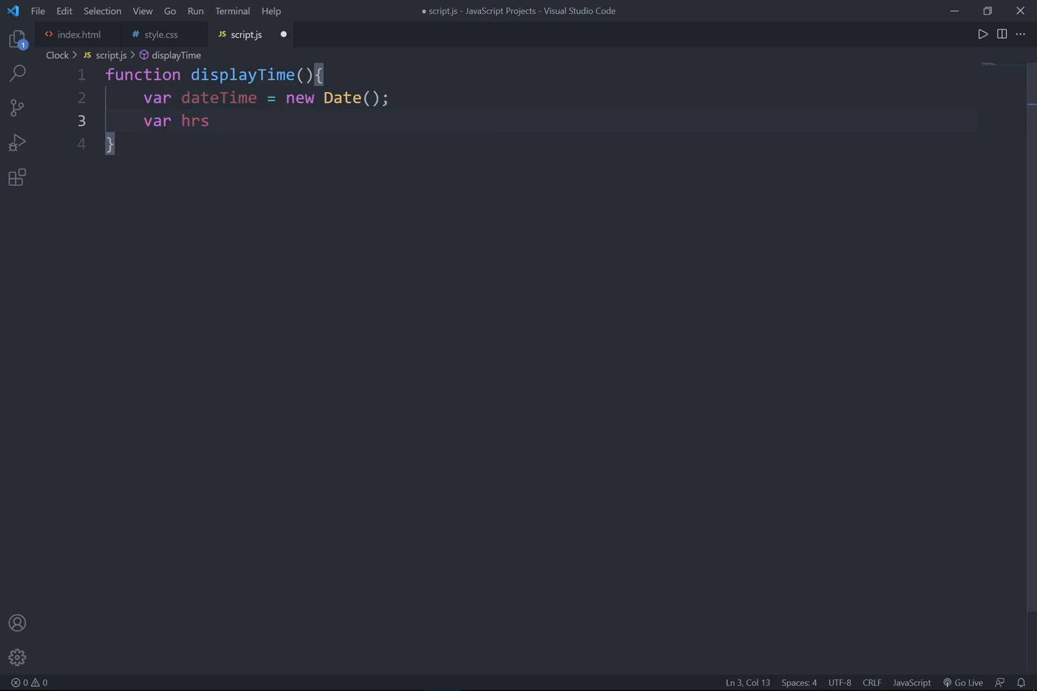
{"action": "type", "text": "="}
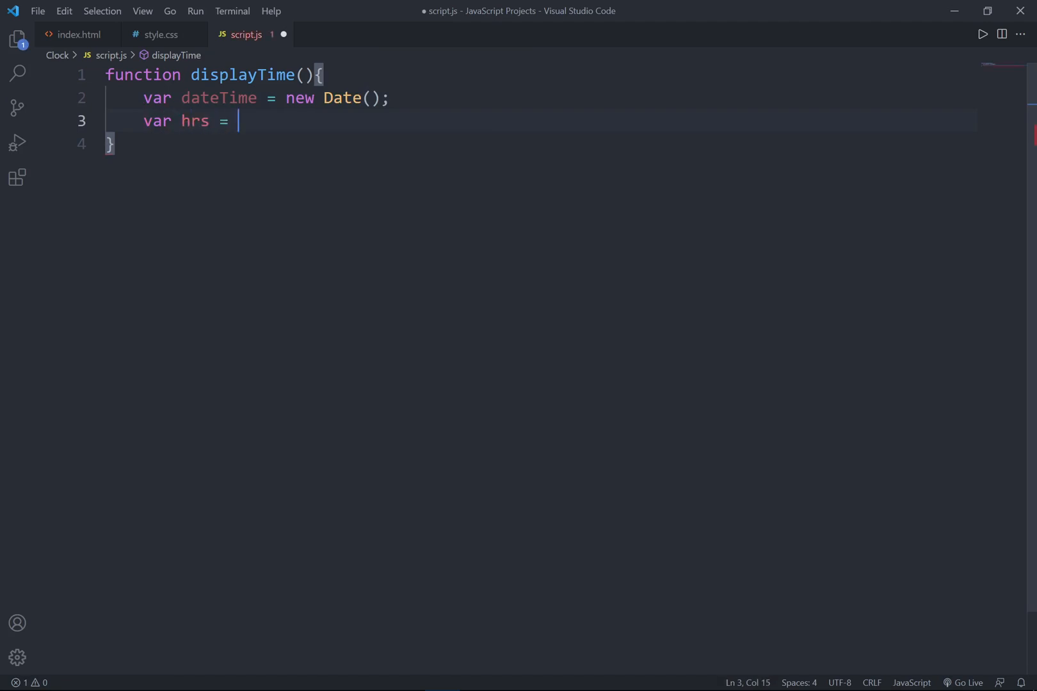
{"action": "type", "text": "dateTime"}
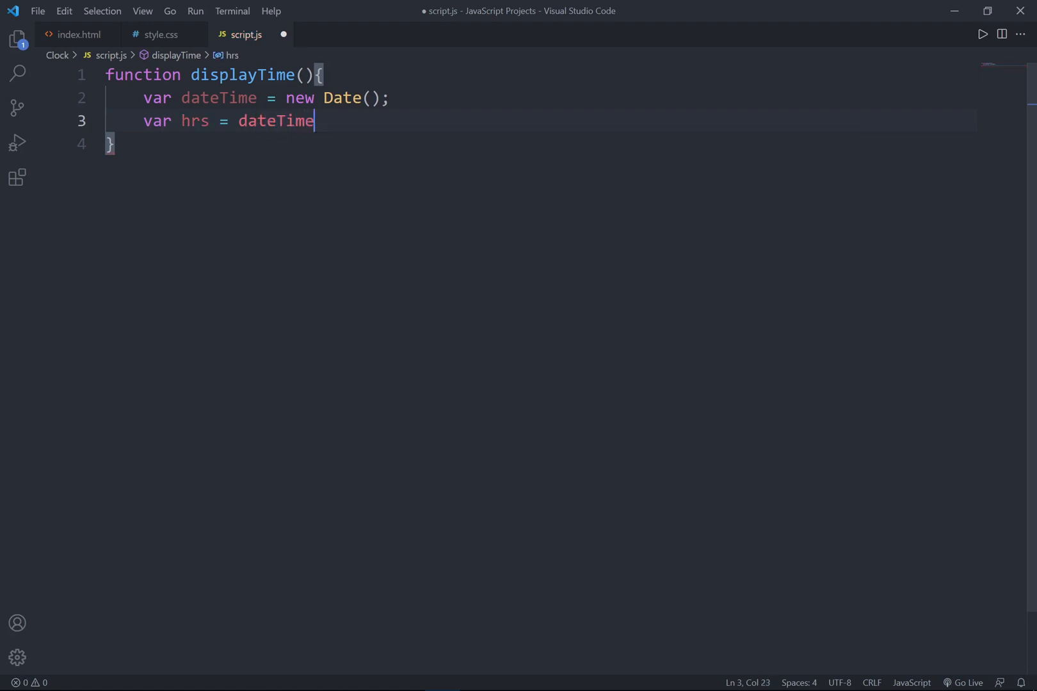
{"action": "type", "text": ".getHours"}
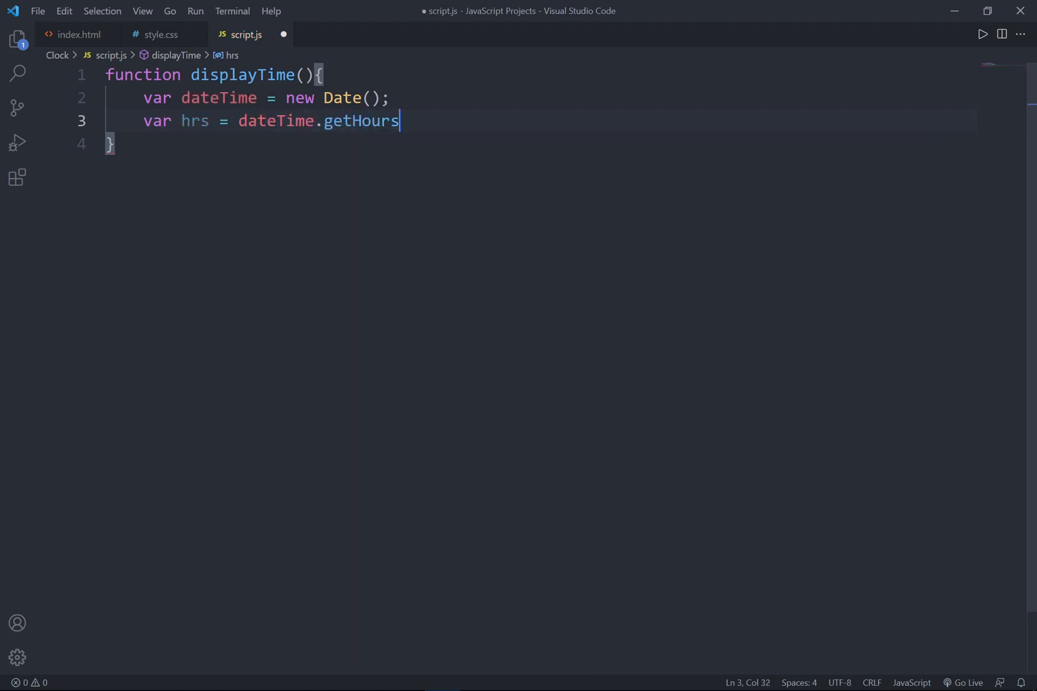
{"action": "type", "text": "();"}
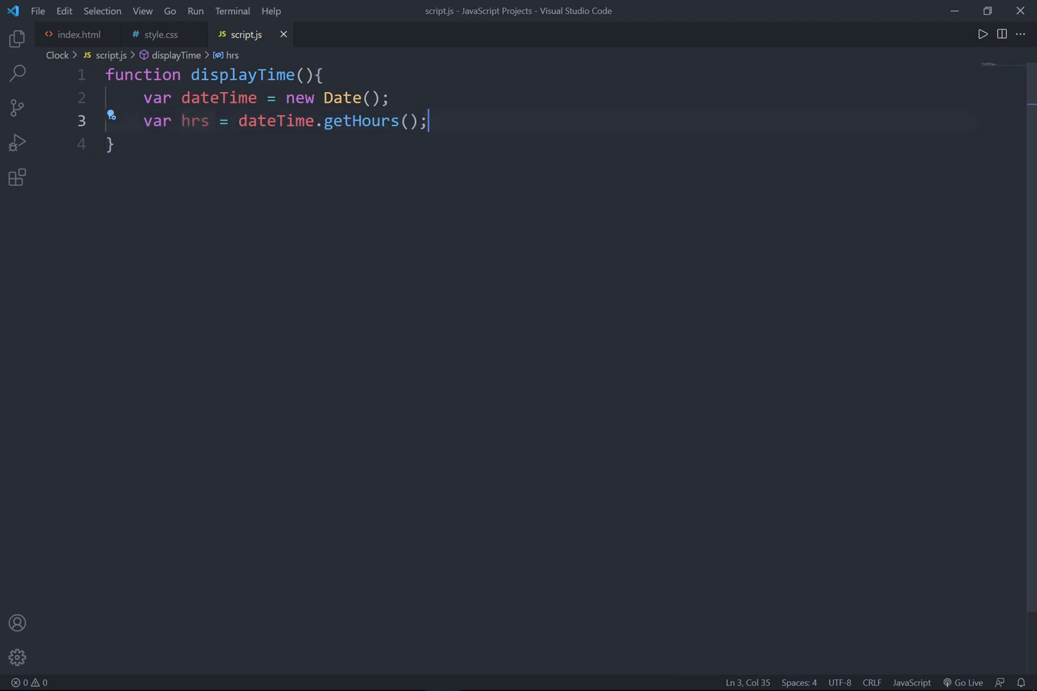
{"action": "type", "text": "var"}
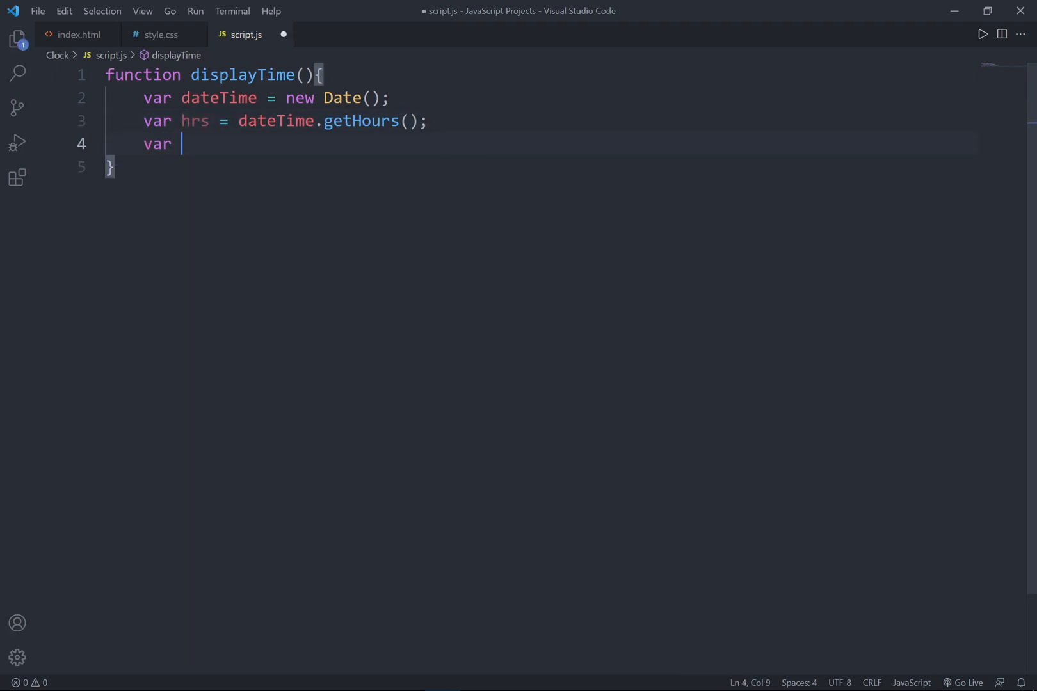
{"action": "type", "text": "min"}
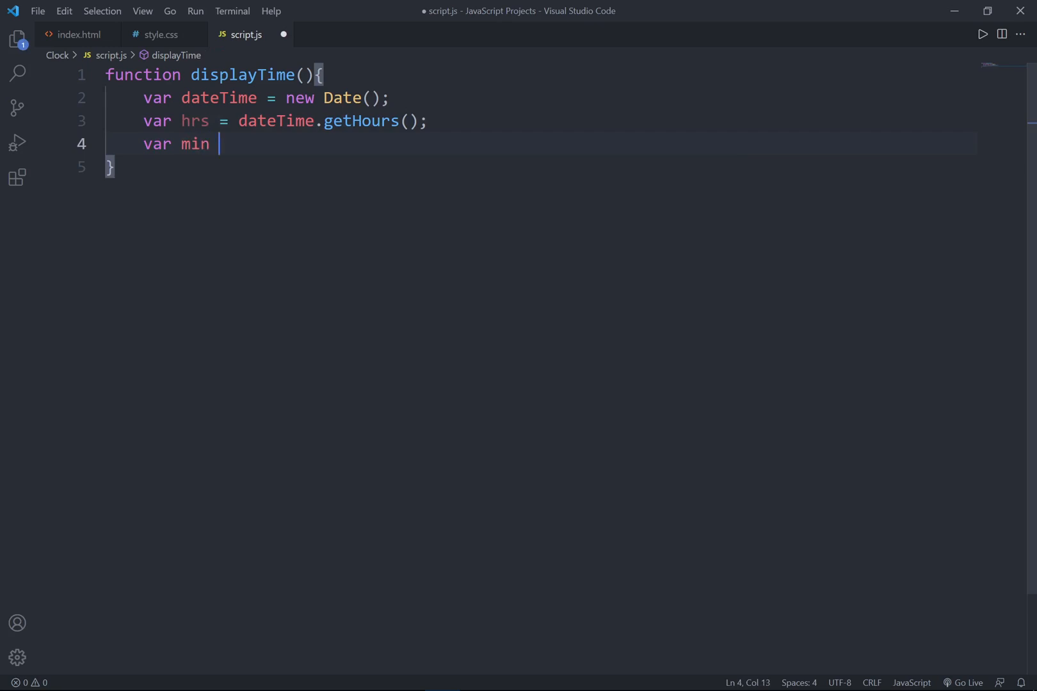
{"action": "type", "text": "= da"}
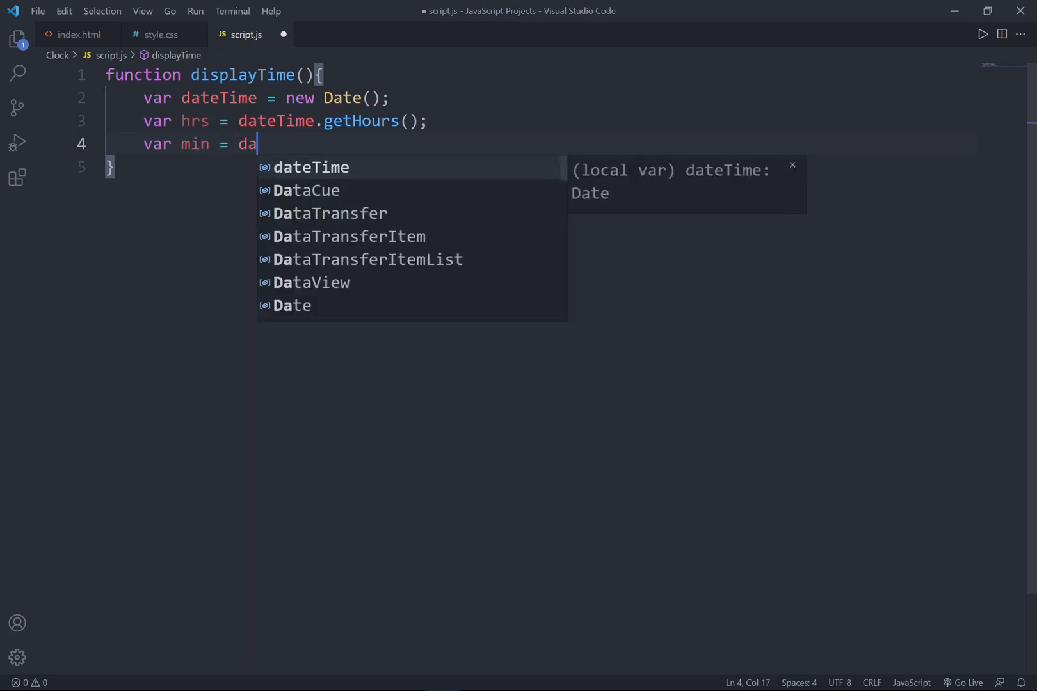
{"action": "type", "text": "teTime.GE"}
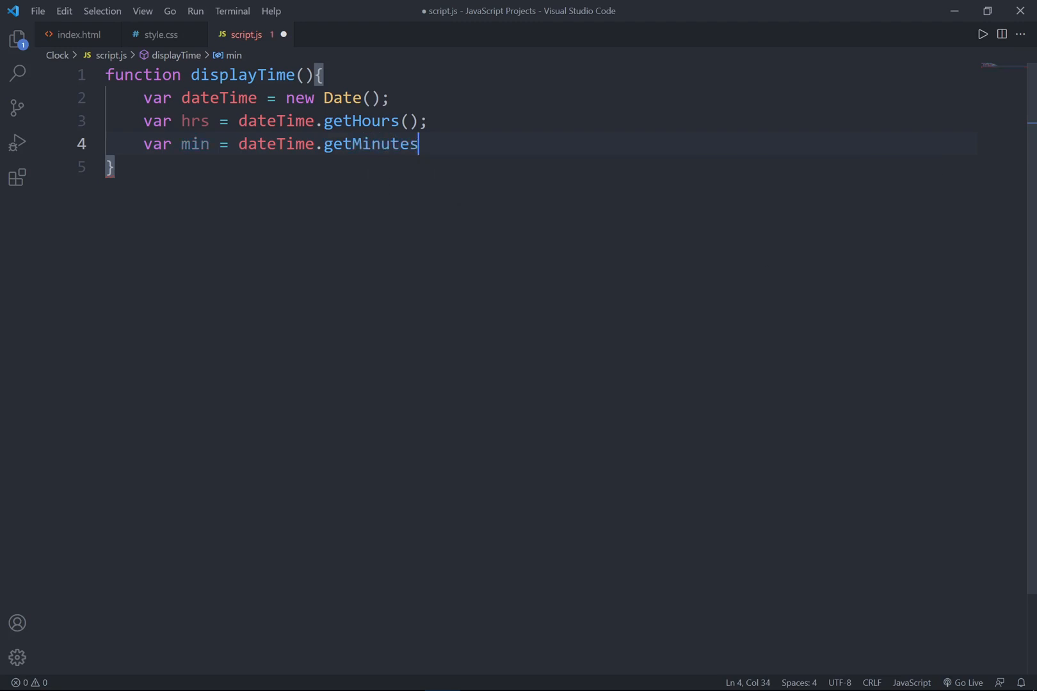
{"action": "type", "text": "();"}
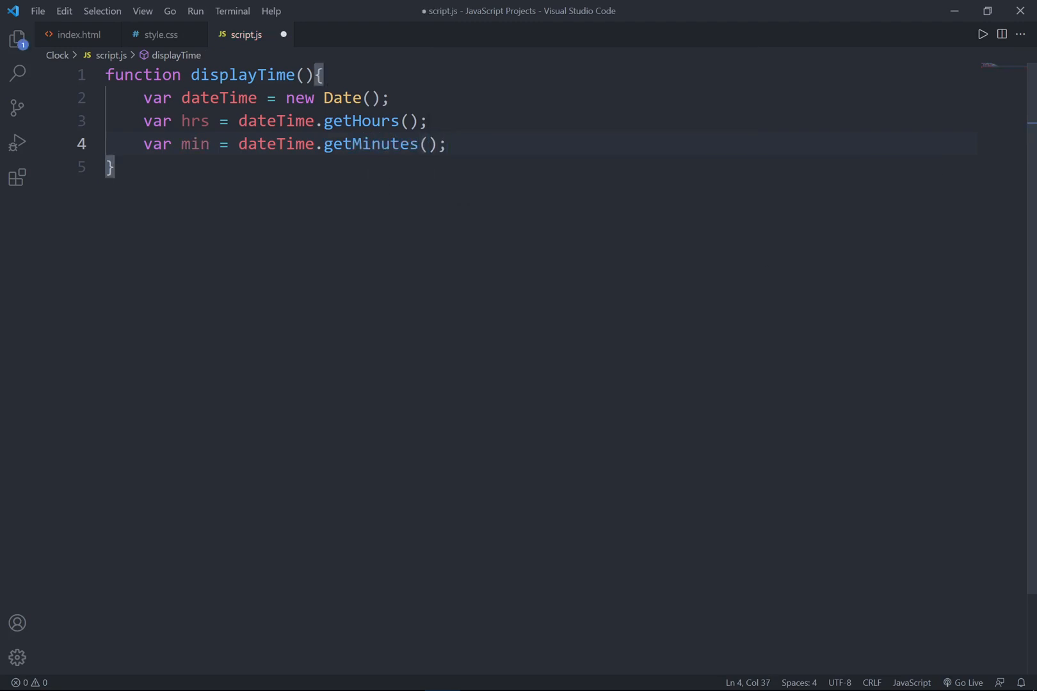
{"action": "type", "text": "var"}
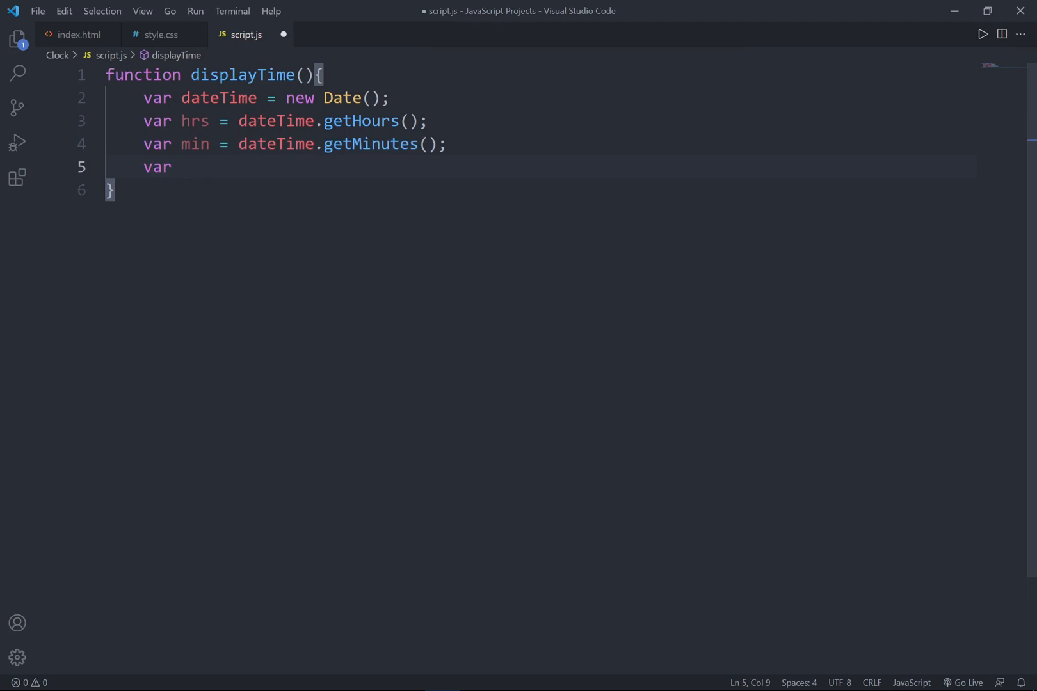
{"action": "type", "text": "sec = d"}
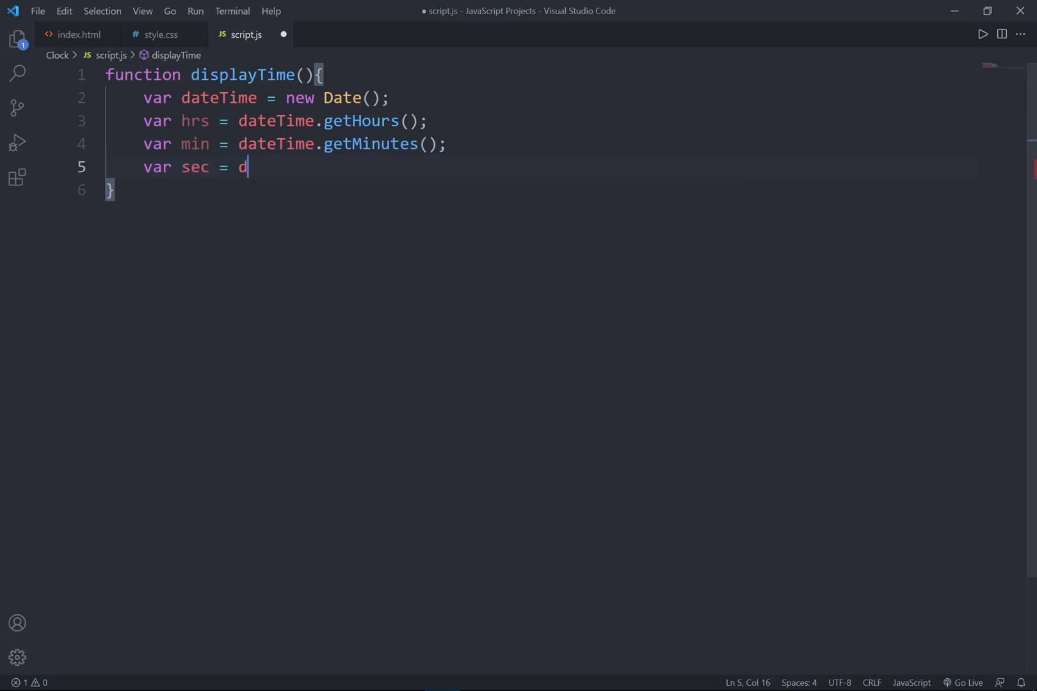
{"action": "type", "text": "ateTime."}
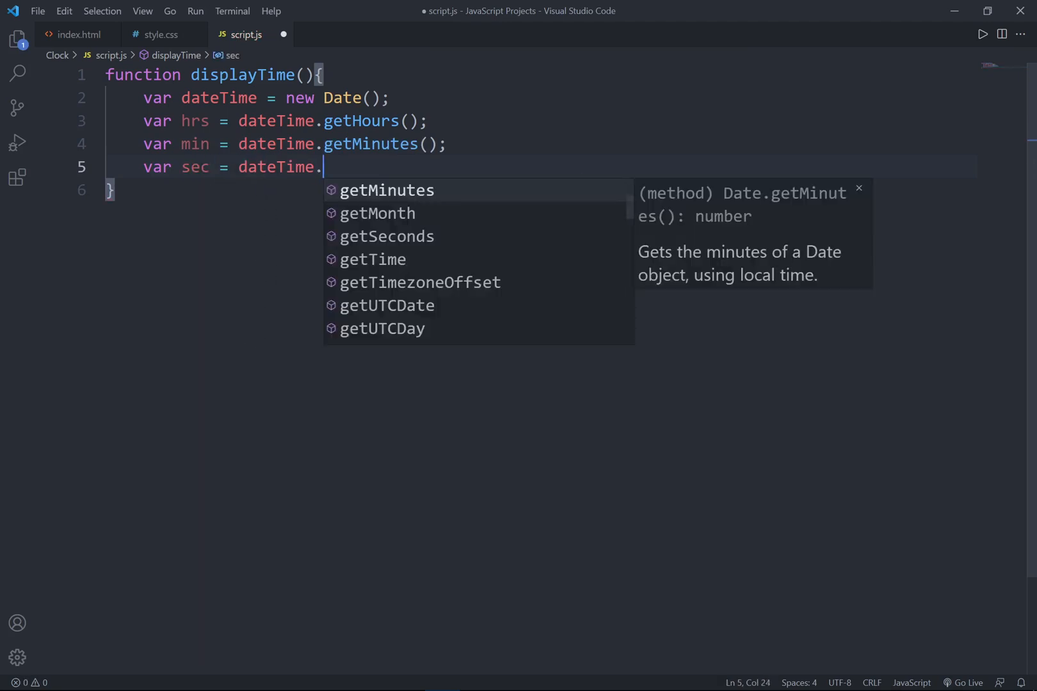
{"action": "type", "text": "getSeconds();"}
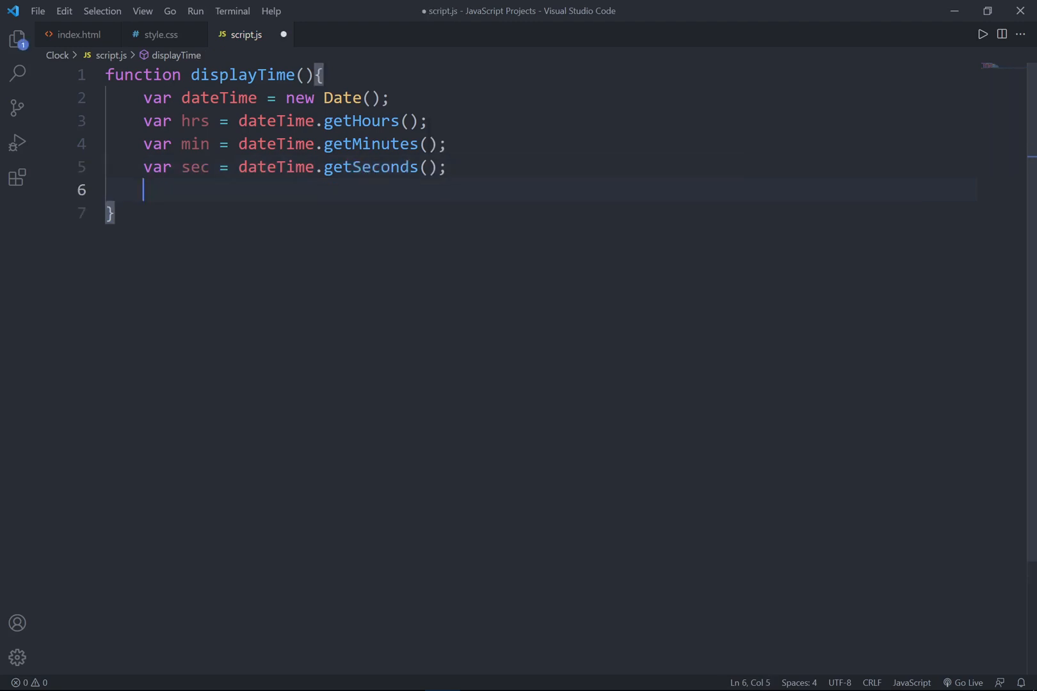
- Start a session variable via document.getElementById and check its id in index.html
{"action": "type", "text": "VAR"}
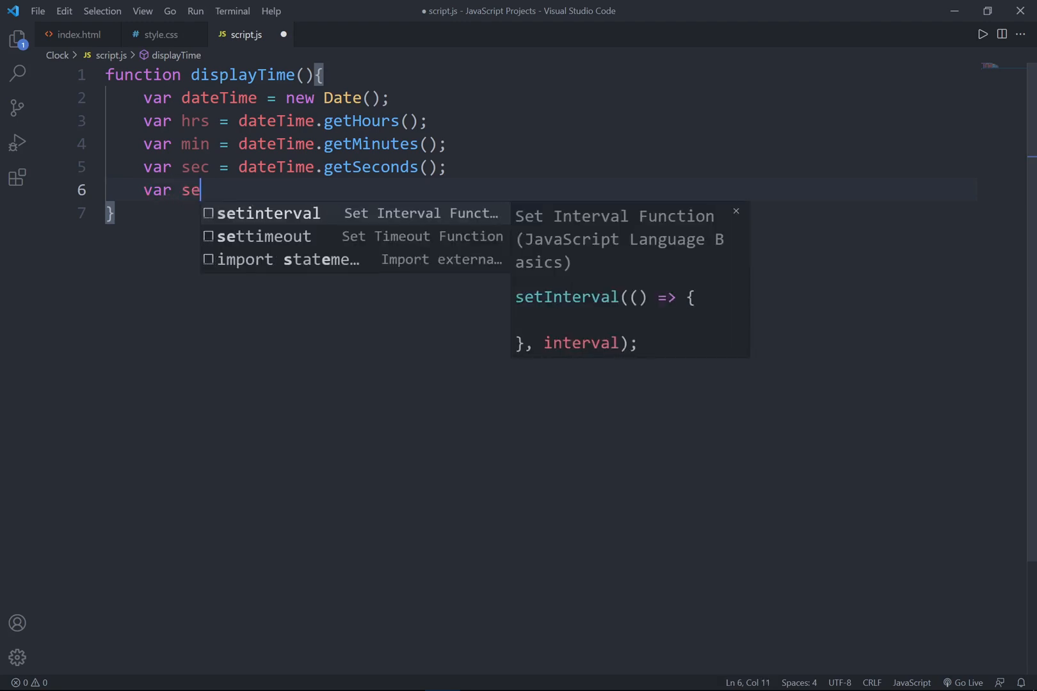
{"action": "type", "text": "ssion = ddoc"}
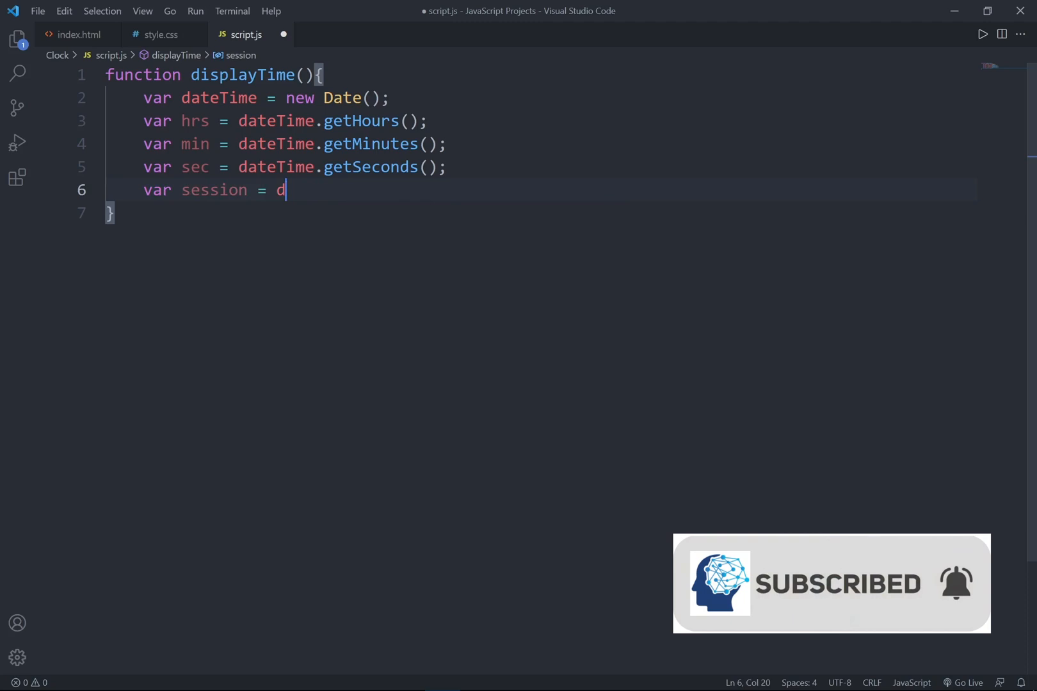
{"action": "type", "text": "ocument.getElementById"}
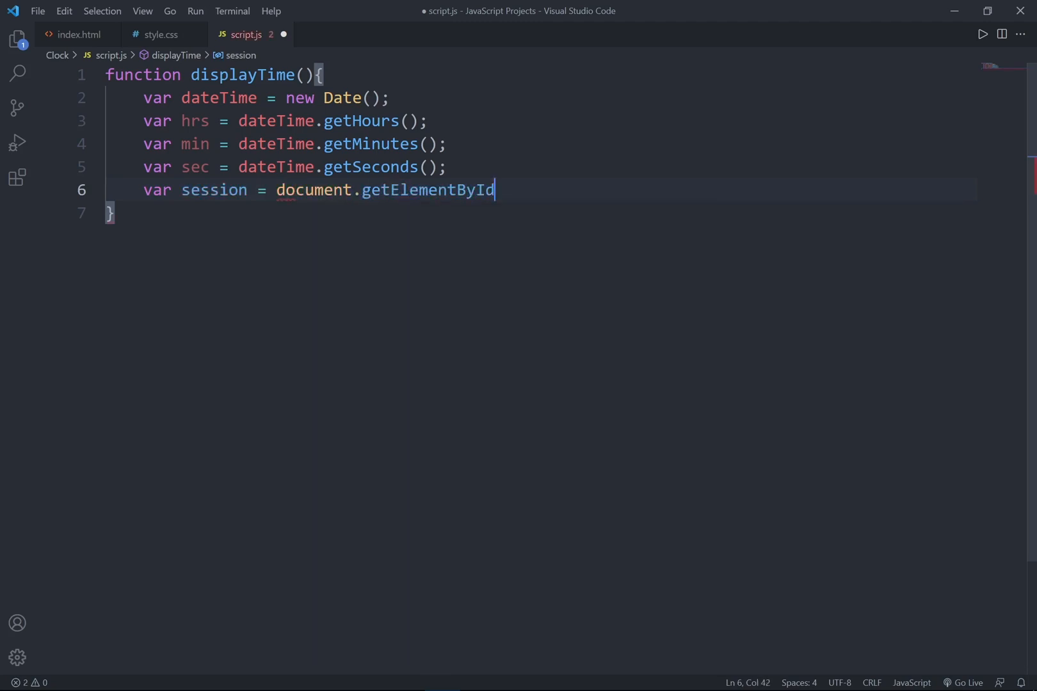
{"action": "type", "text": "('')"}
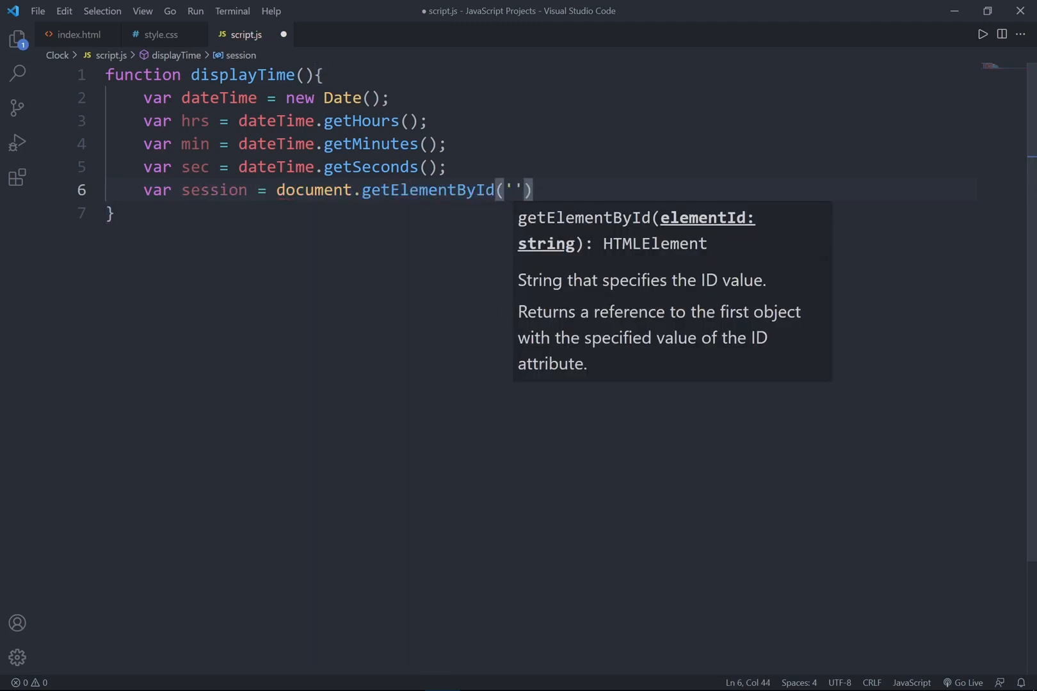
{"action": "left_click", "coordinate": [77, 33]}
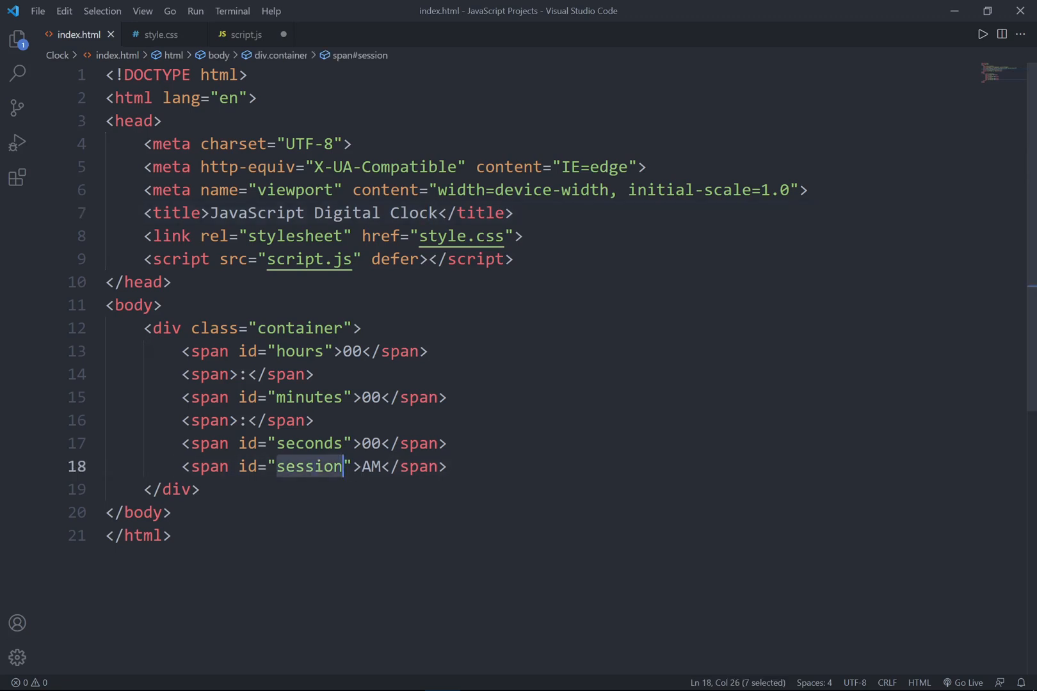
{"action": "left_click", "coordinate": [246, 33]}
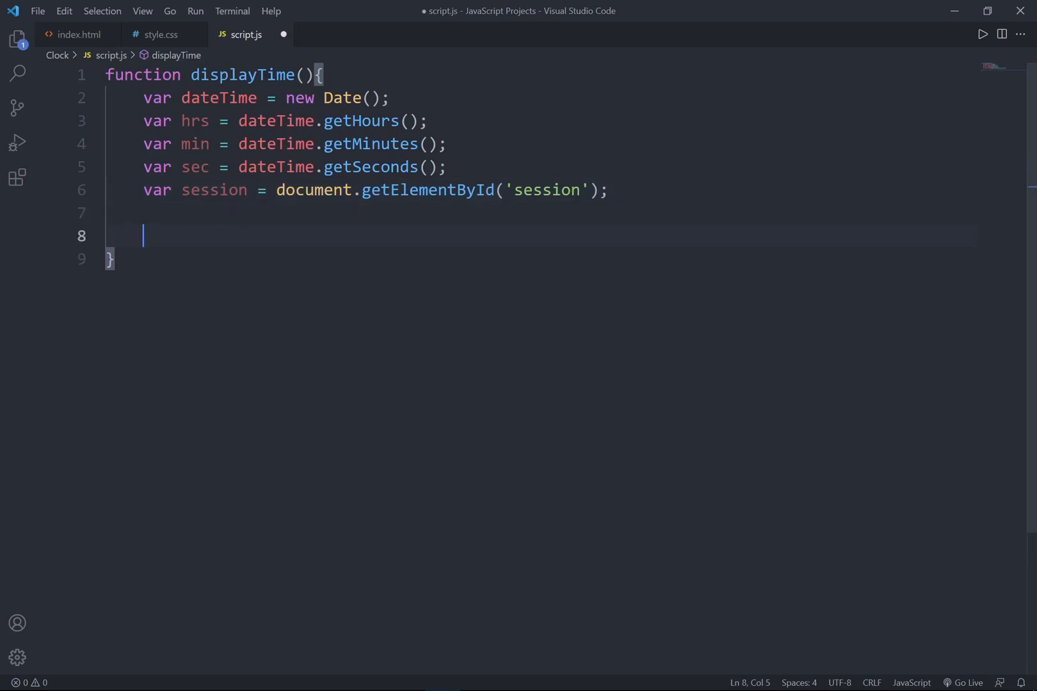
- Write hrs and min into the hours and minutes elements via innerHTML
{"action": "type", "text": "document.getElementById('"}
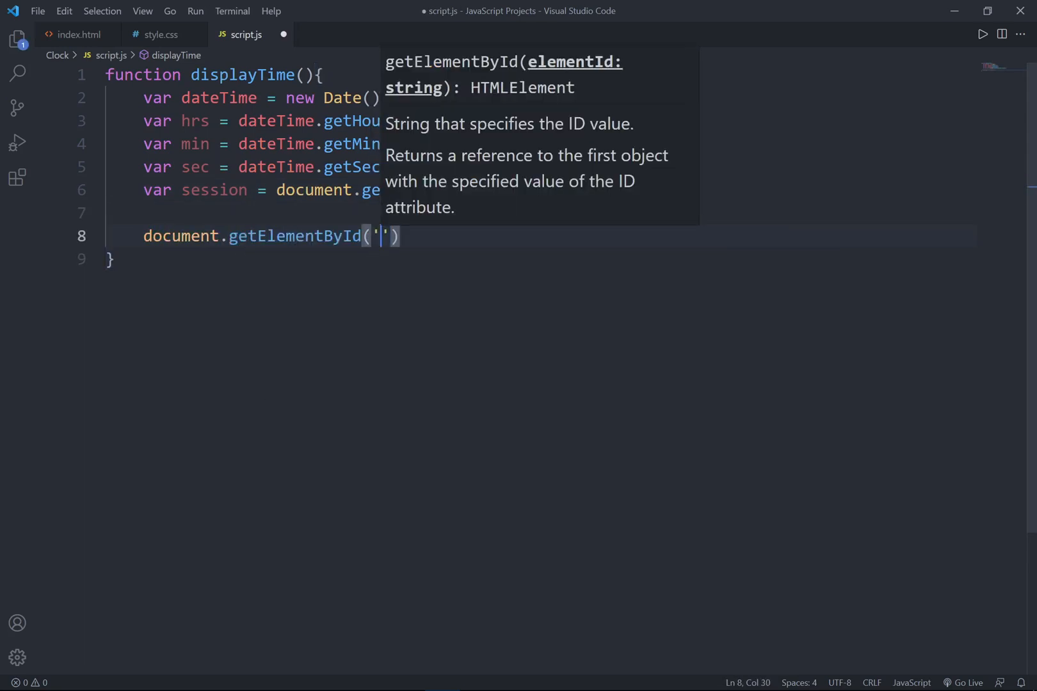
{"action": "left_click", "coordinate": [76, 33]}
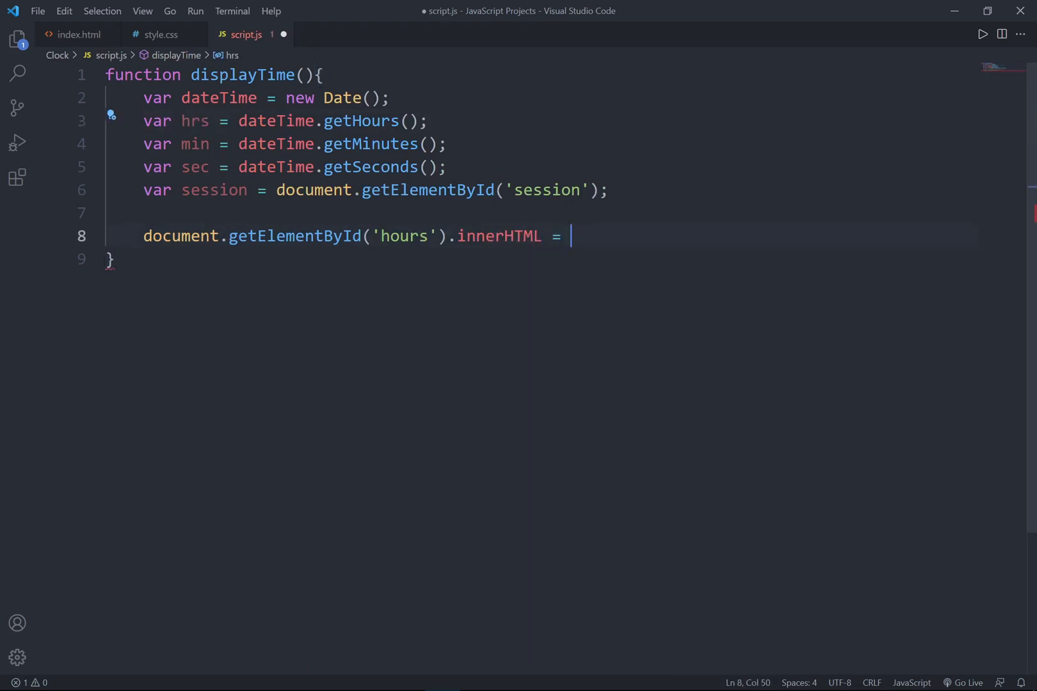
{"action": "type", "text": "hrs;"}
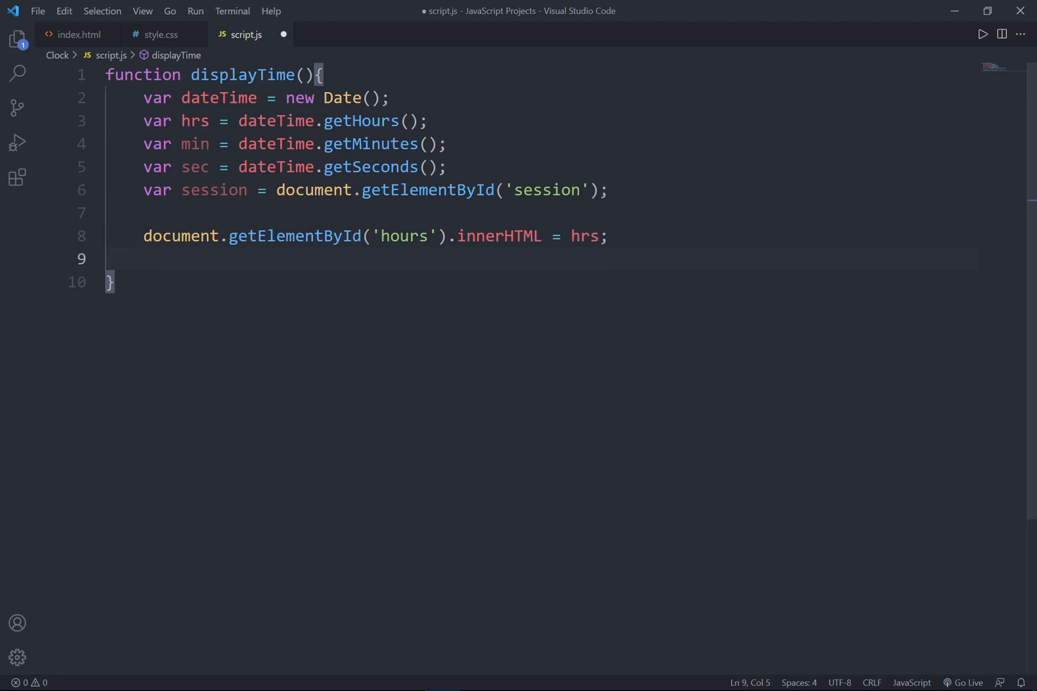
{"action": "type", "text": "document.getElementById('minutess"}
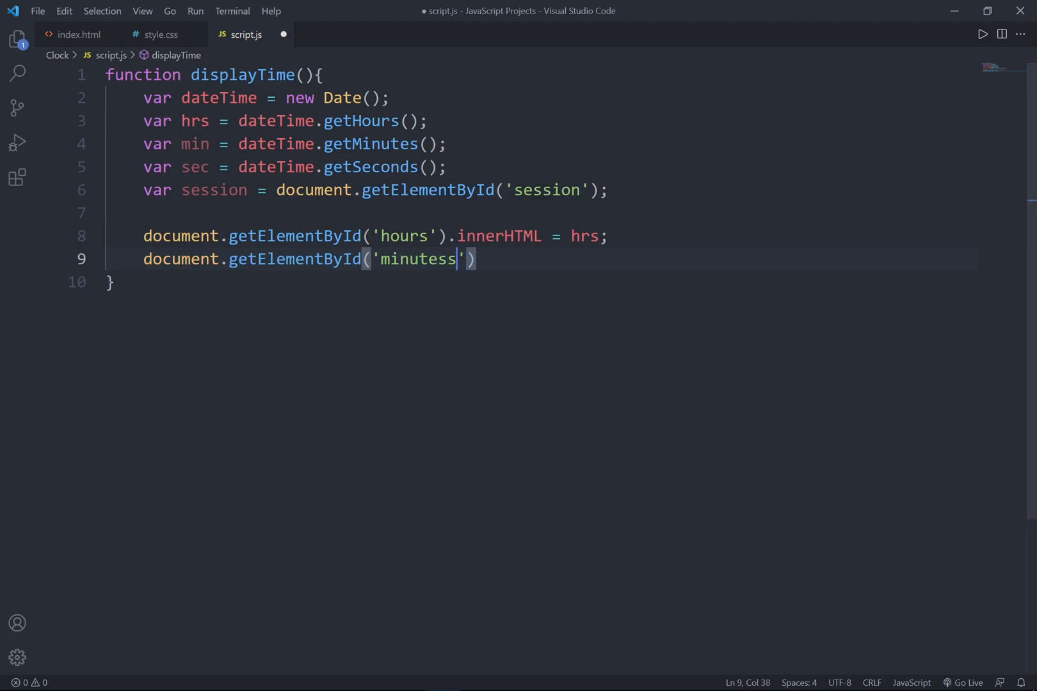
{"action": "type", "text": ").inner"}
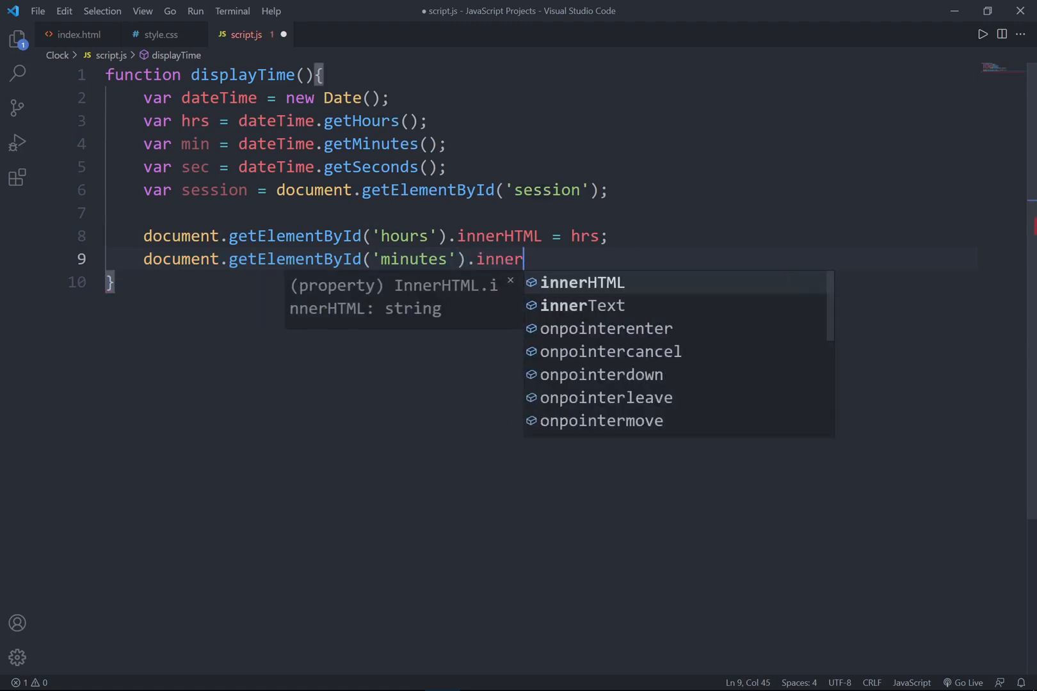
{"action": "type", "text": "HTML = min"}
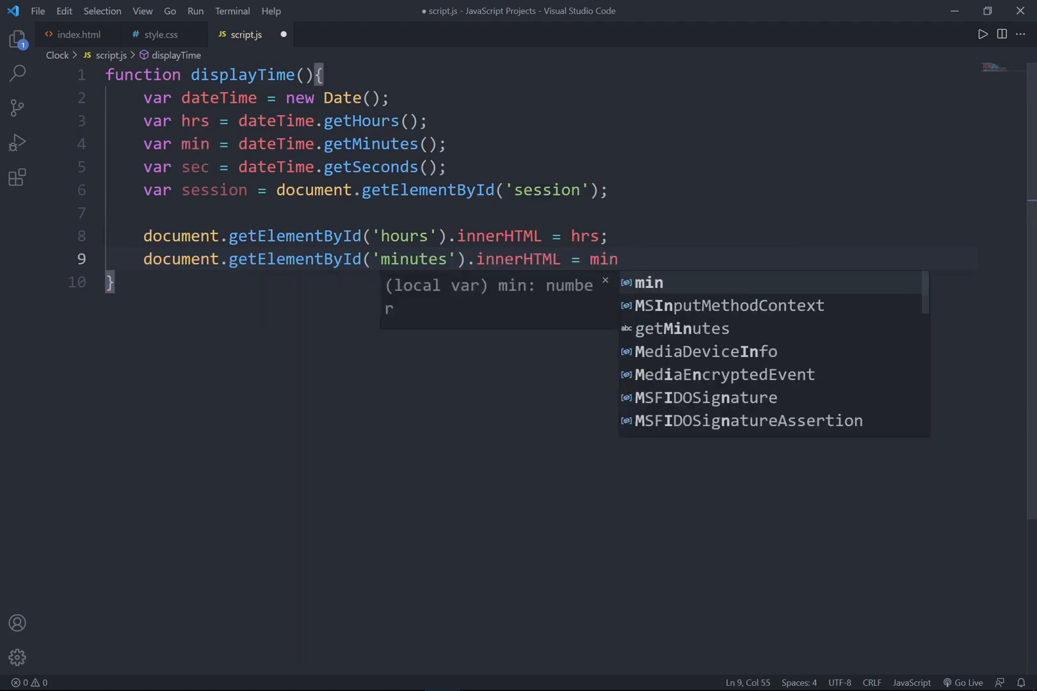
{"action": "type", "text": ";"}
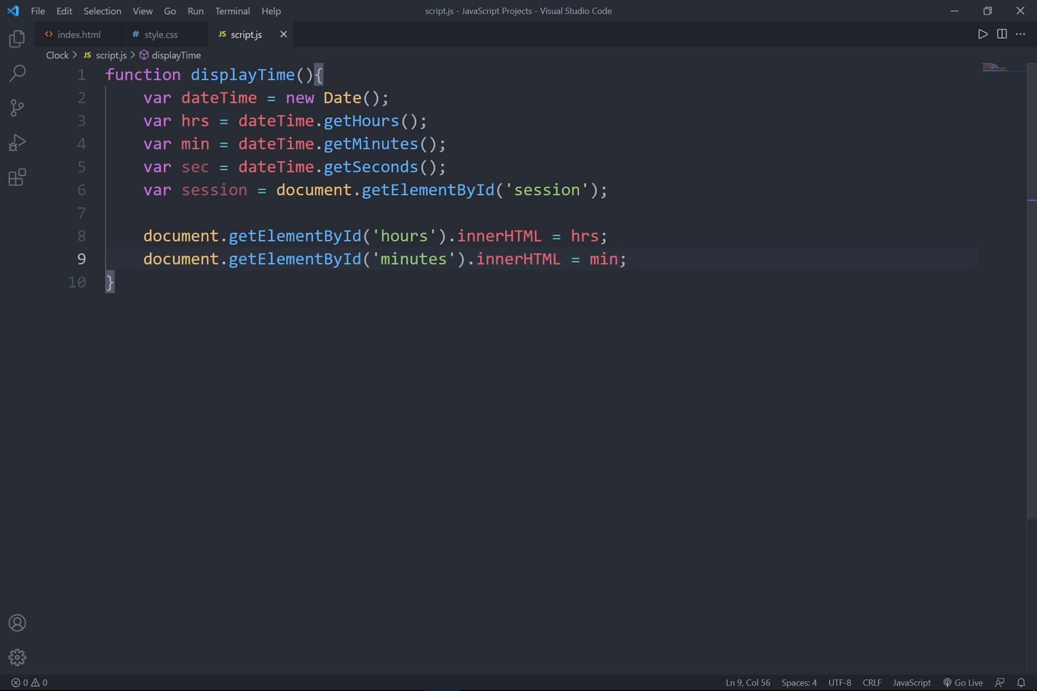
- Write sec into the seconds element via innerHTML
{"action": "type", "text": "document.getElementById('')"}
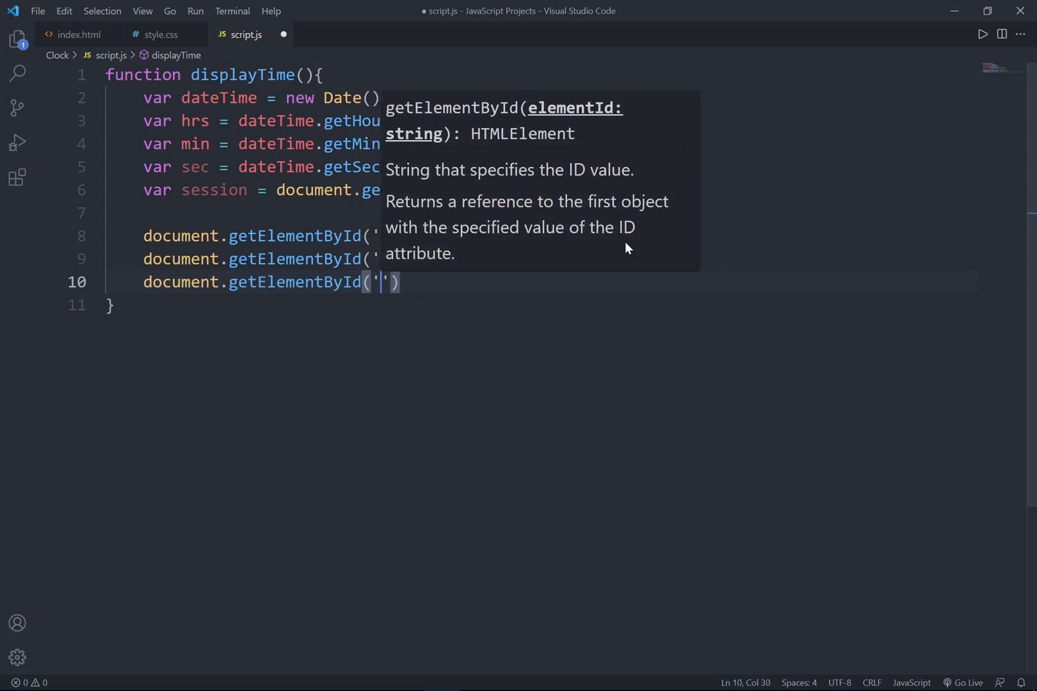
{"action": "type", "text": "seconds"}
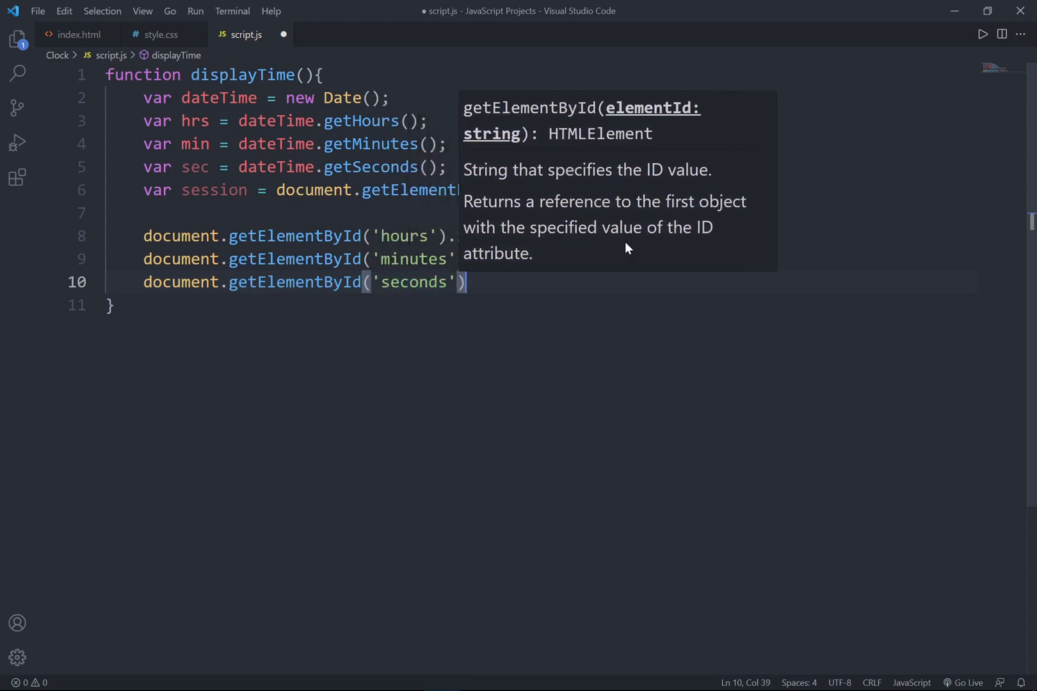
{"action": "type", "text": ".innerHTML"}
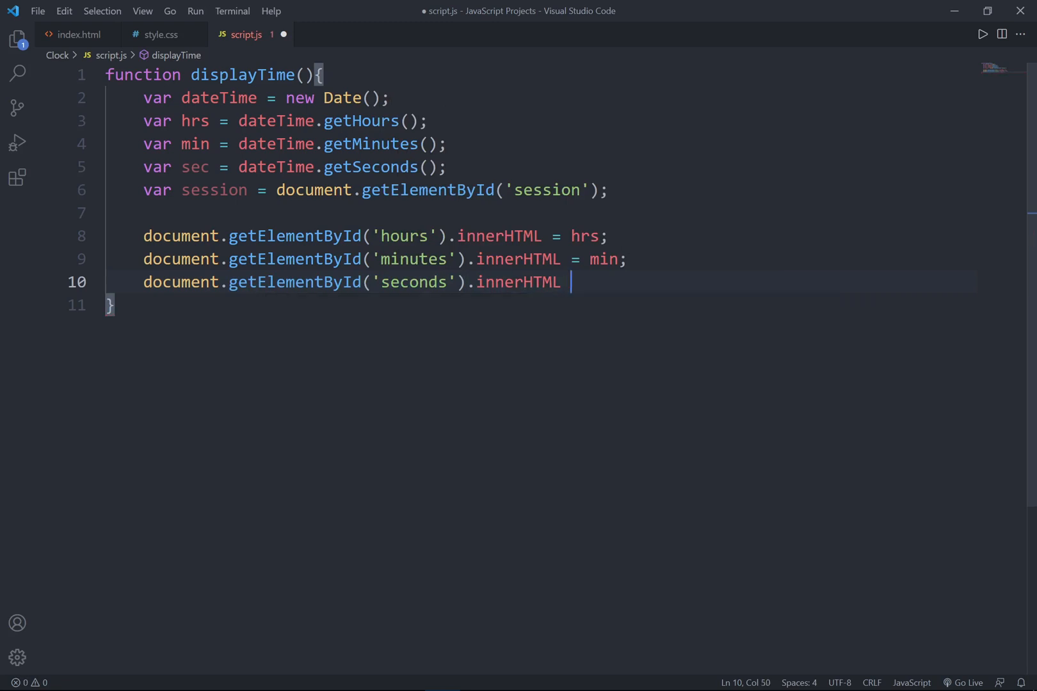
{"action": "type", "text": "= sec;"}
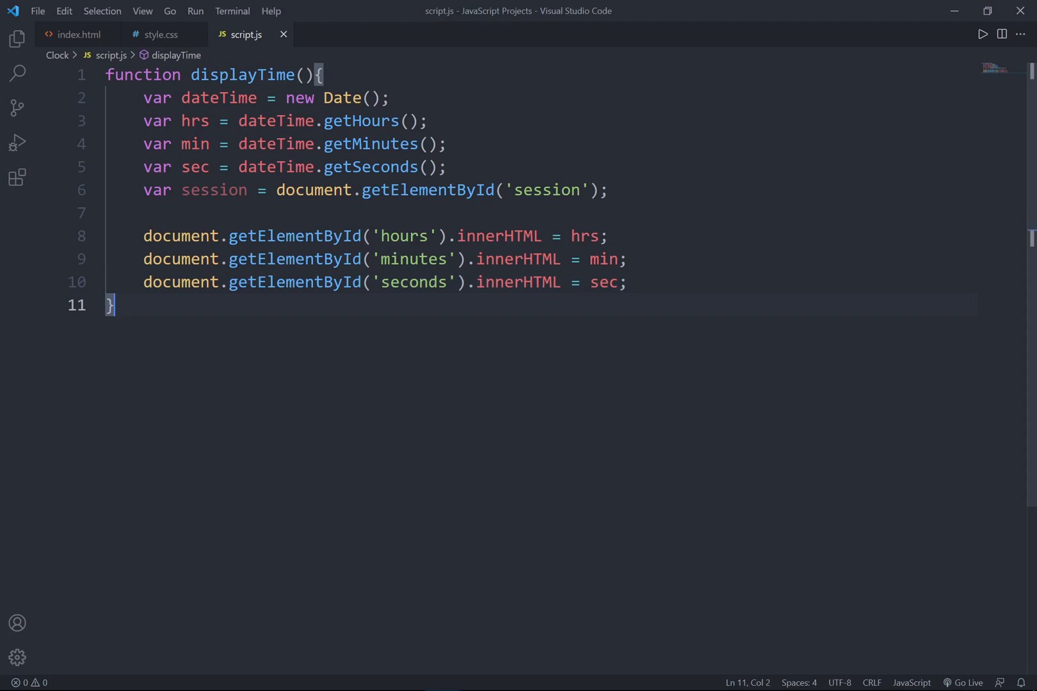
- Add setInterval(displayTime, 10) below the function and save
{"action": "type", "text": "setInterval"}
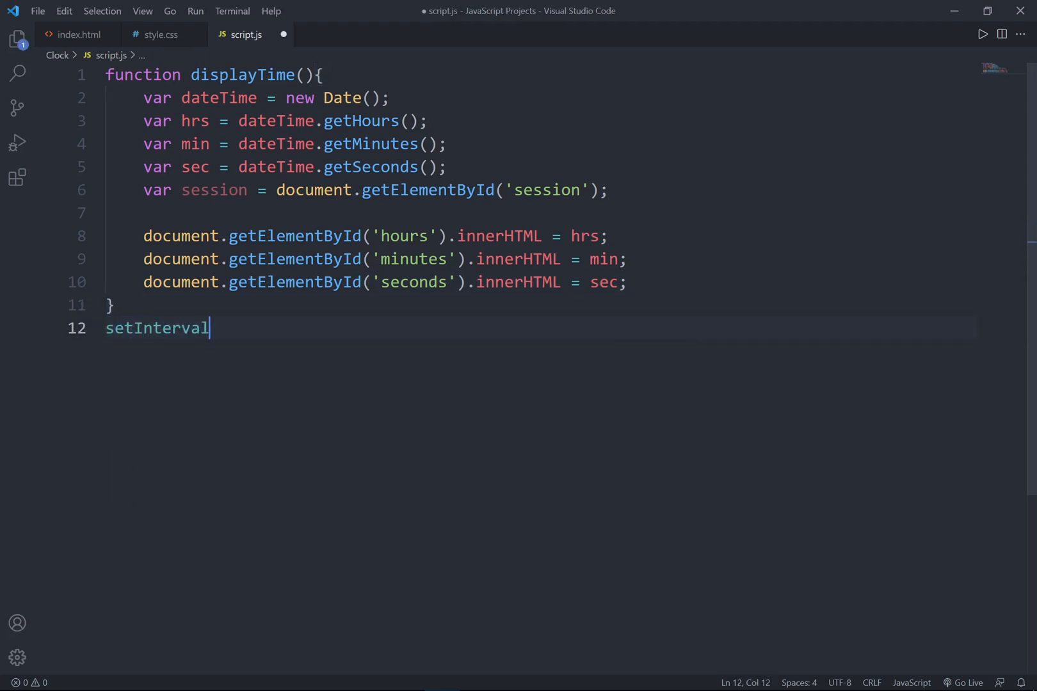
{"action": "type", "text": "()"}
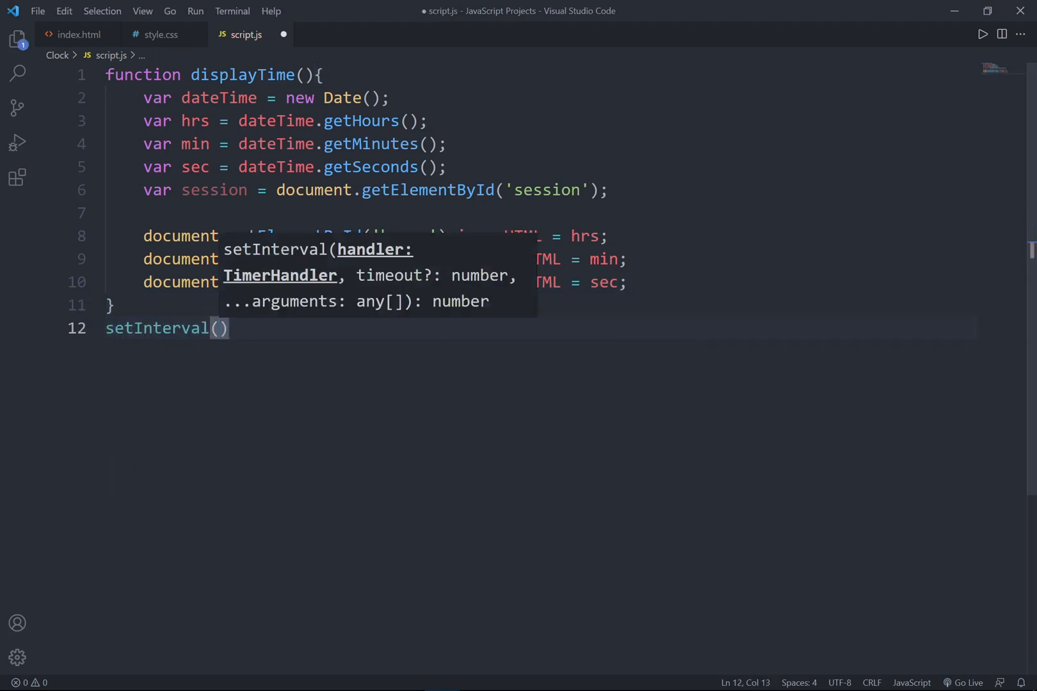
{"action": "type", "text": "displayTime, 1"}
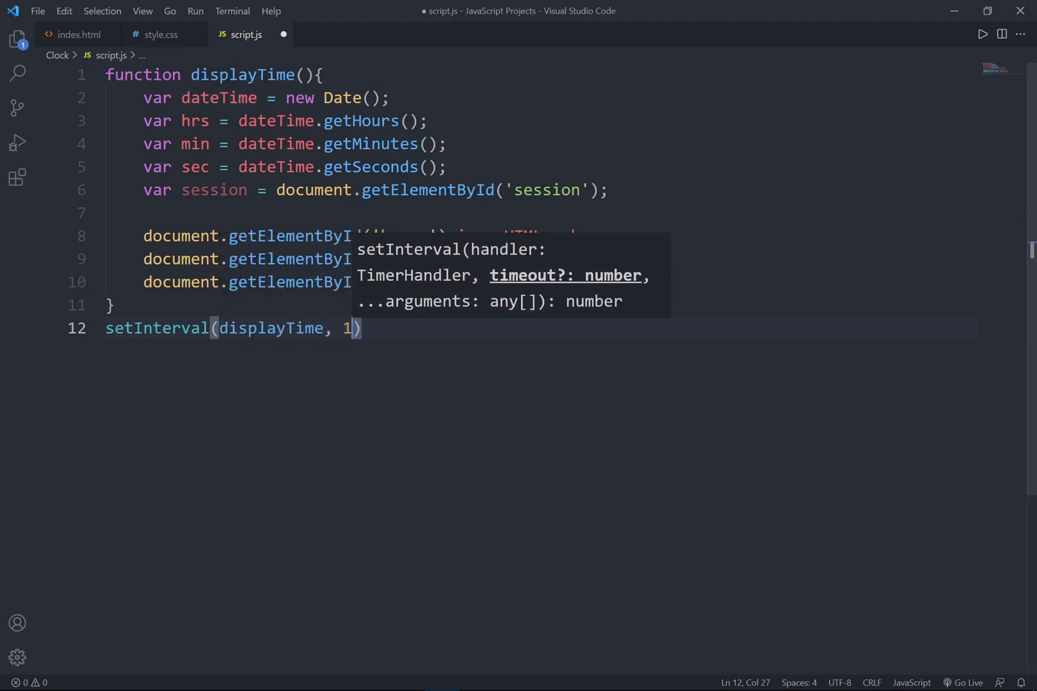
{"action": "type", "text": "0);"}
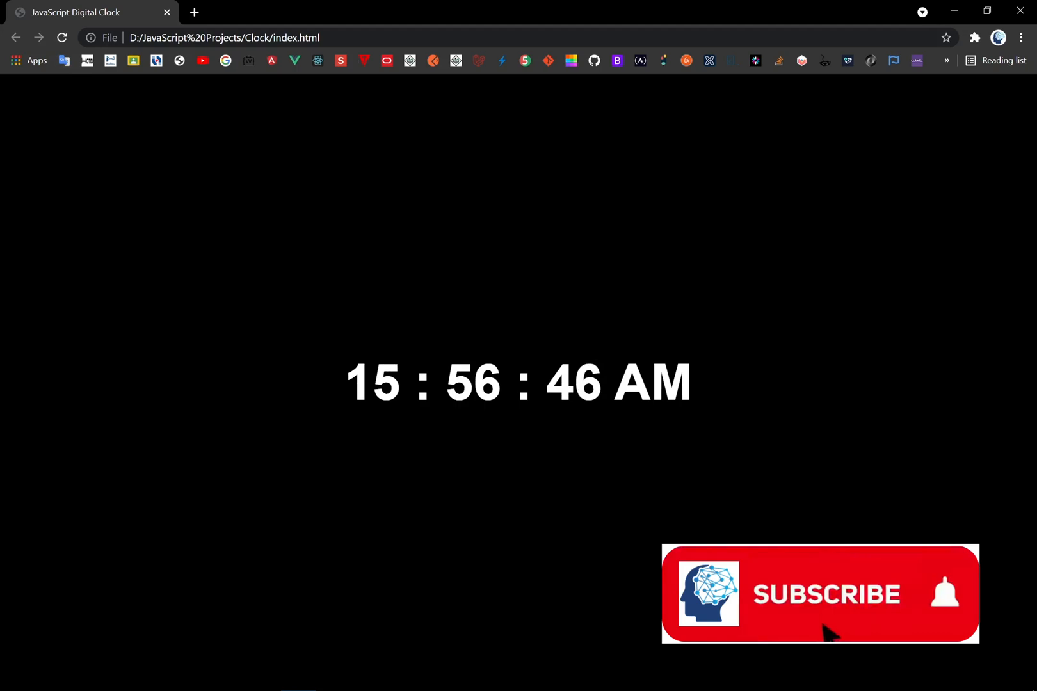
- View the running clock page in Chrome and return to script.js
{"action": "left_click", "coordinate": [821, 594]}
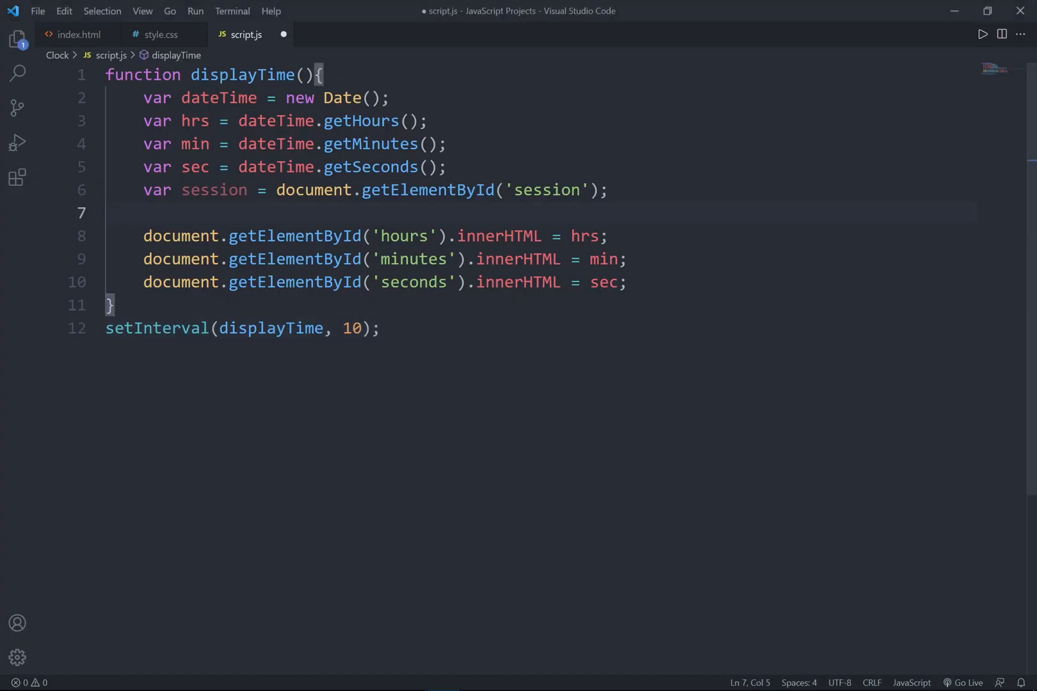
- Add if(hrs >= 12) setting session.innerHTML to 'PM', else 'AM'
{"action": "key", "text": "enter"}
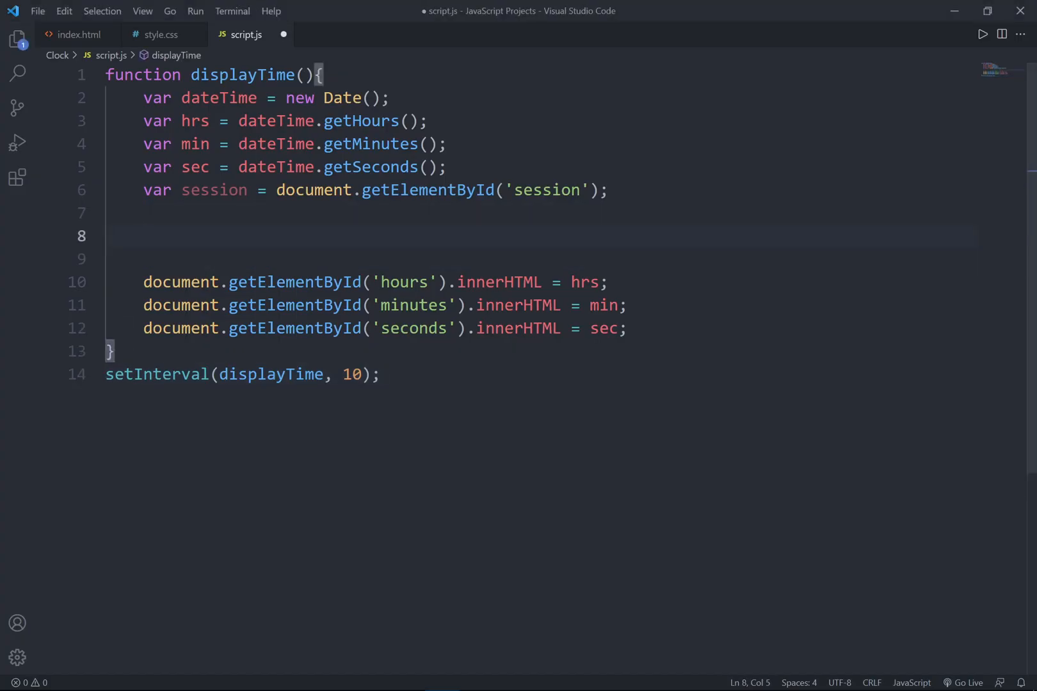
{"action": "type", "text": "if(hr)"}
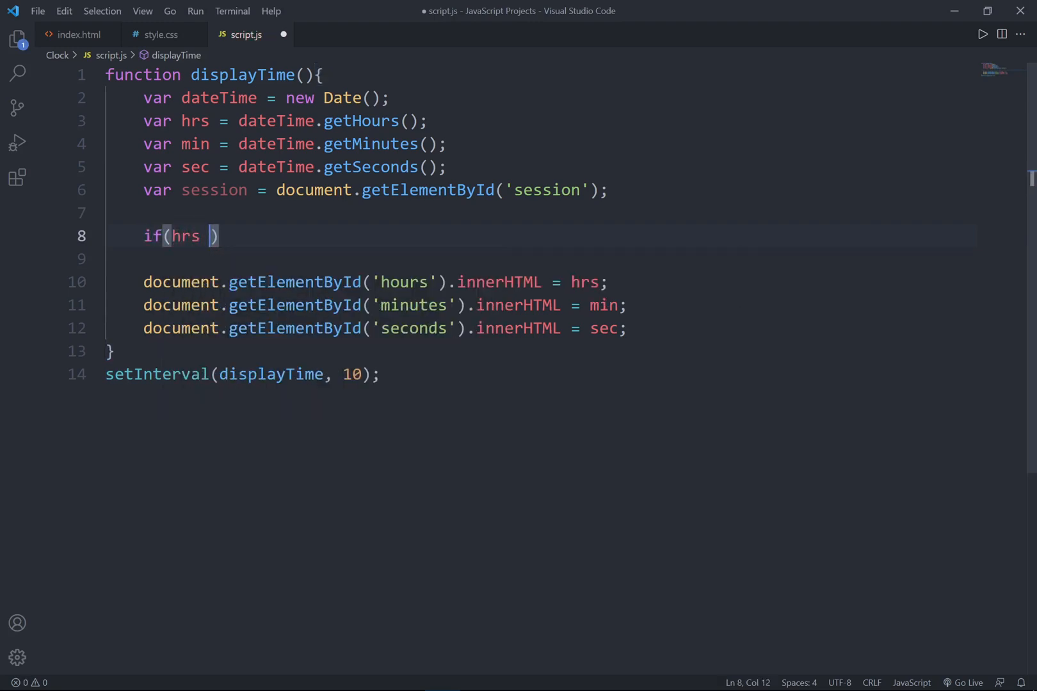
{"action": "type", "text": ">= 12"}
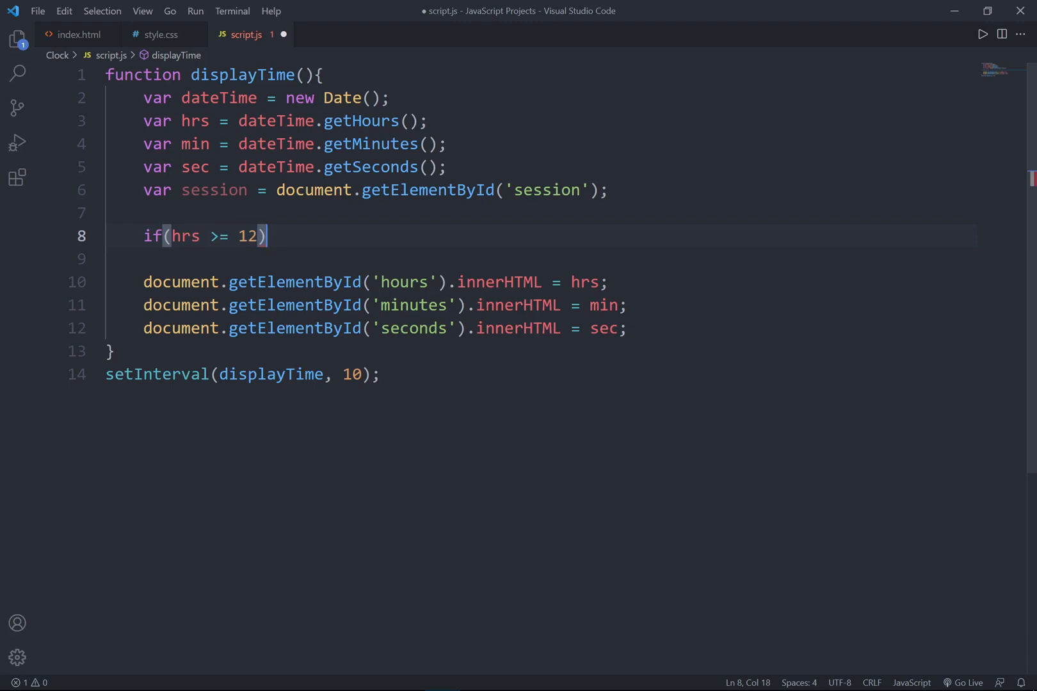
{"action": "type", "text": "{"}
{"action": "type", "text": "session.innerHTML"}
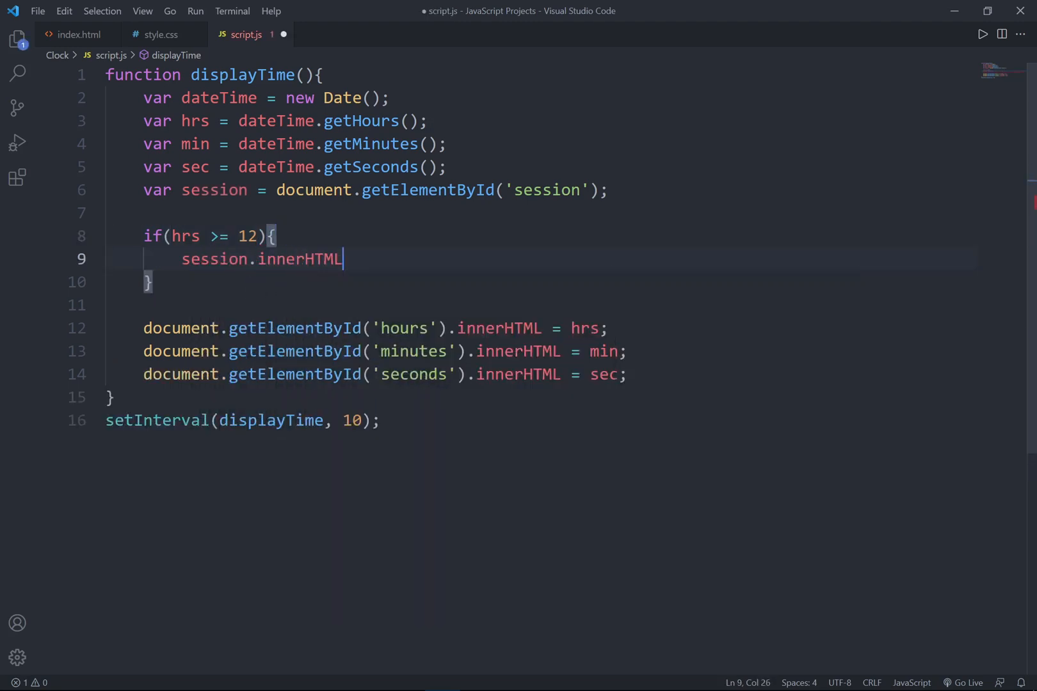
{"action": "type", "text": "= 'PM'"}
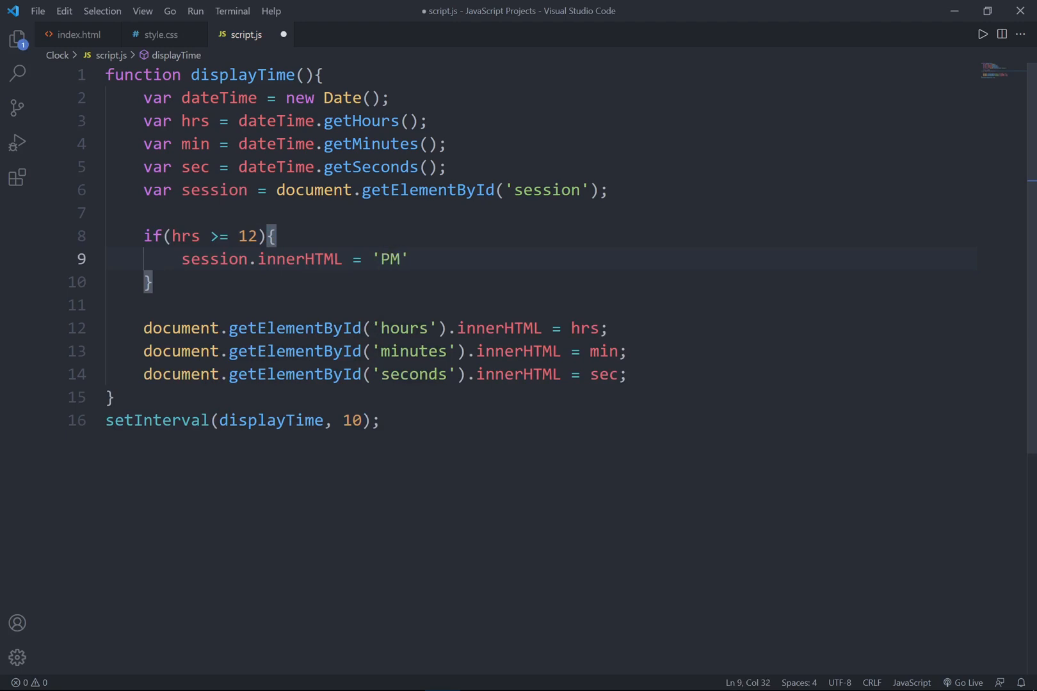
{"action": "type", "text": "else{"}
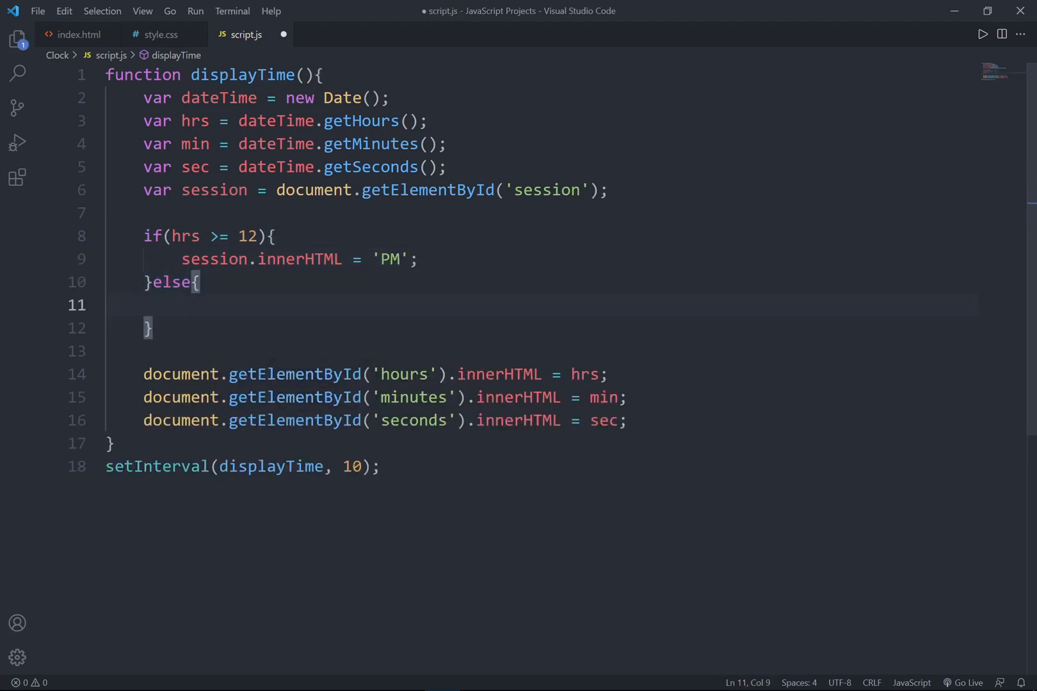
{"action": "type", "text": "session."}
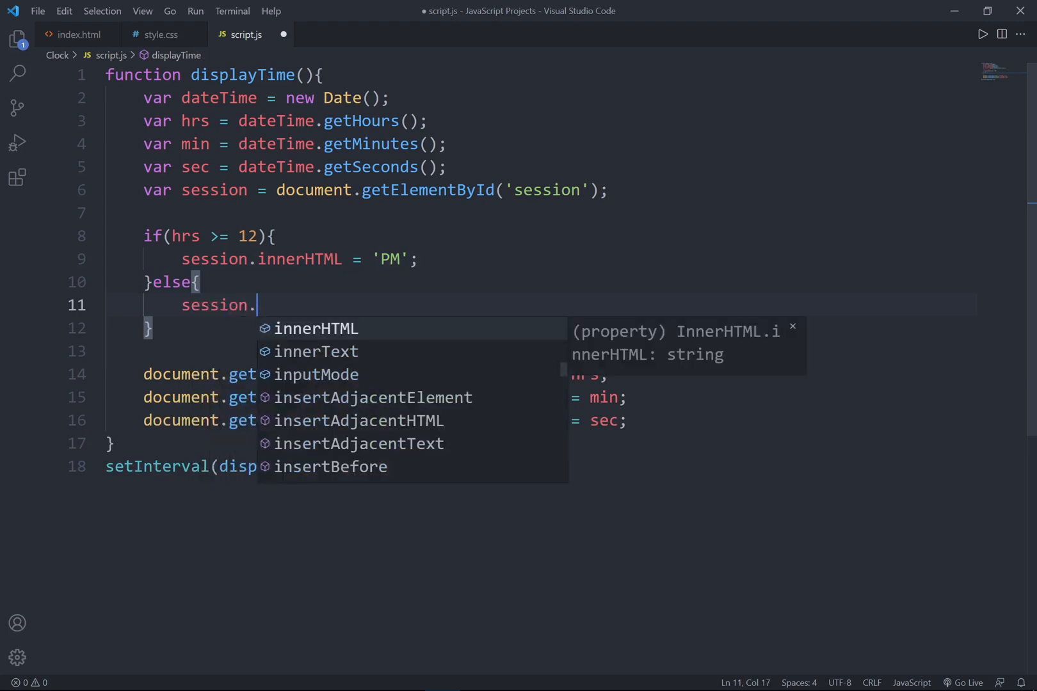
{"action": "type", "text": "innerHTML = 'AM';"}
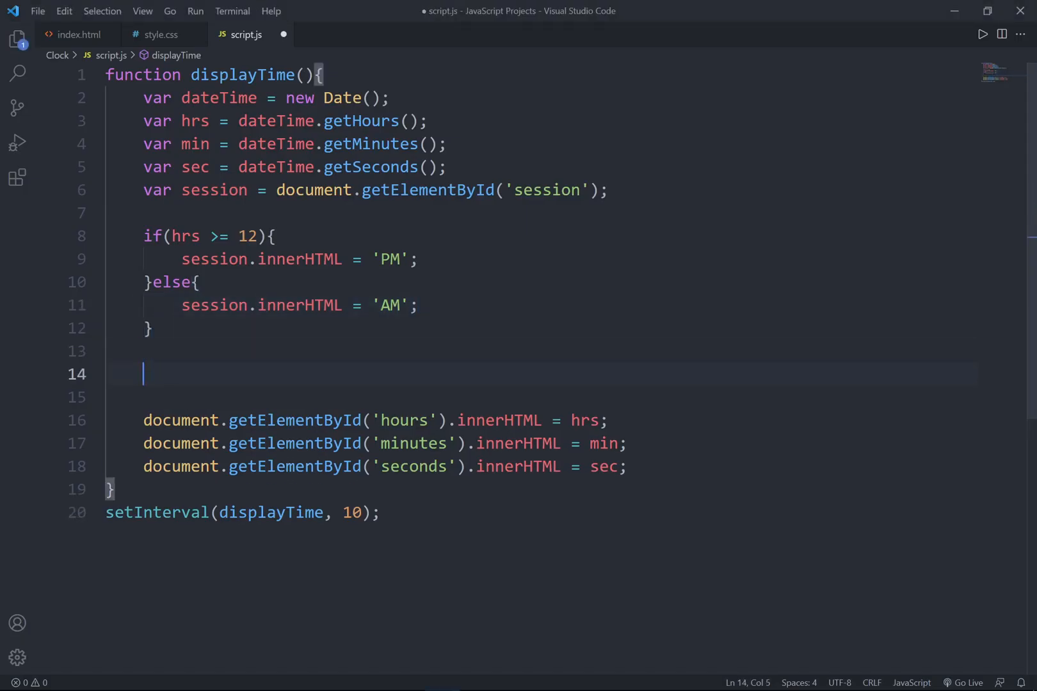
- Add if(hrs > 12){ hrs = hrs - 12; } and save the file
{"action": "type", "text": "if("}
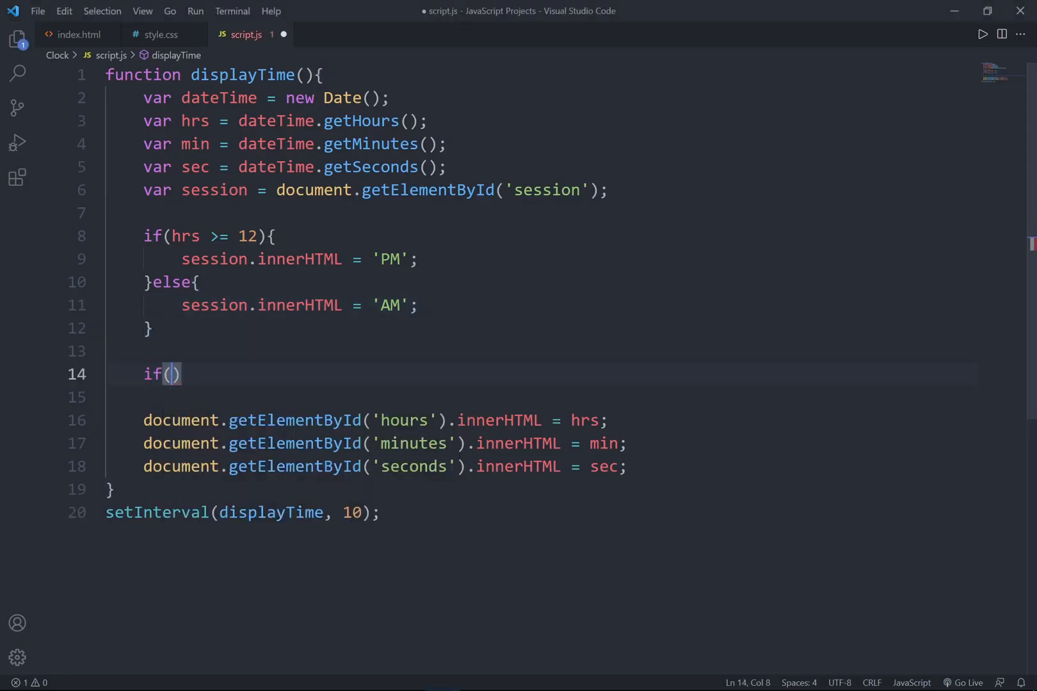
{"action": "type", "text": "hrs > 12"}
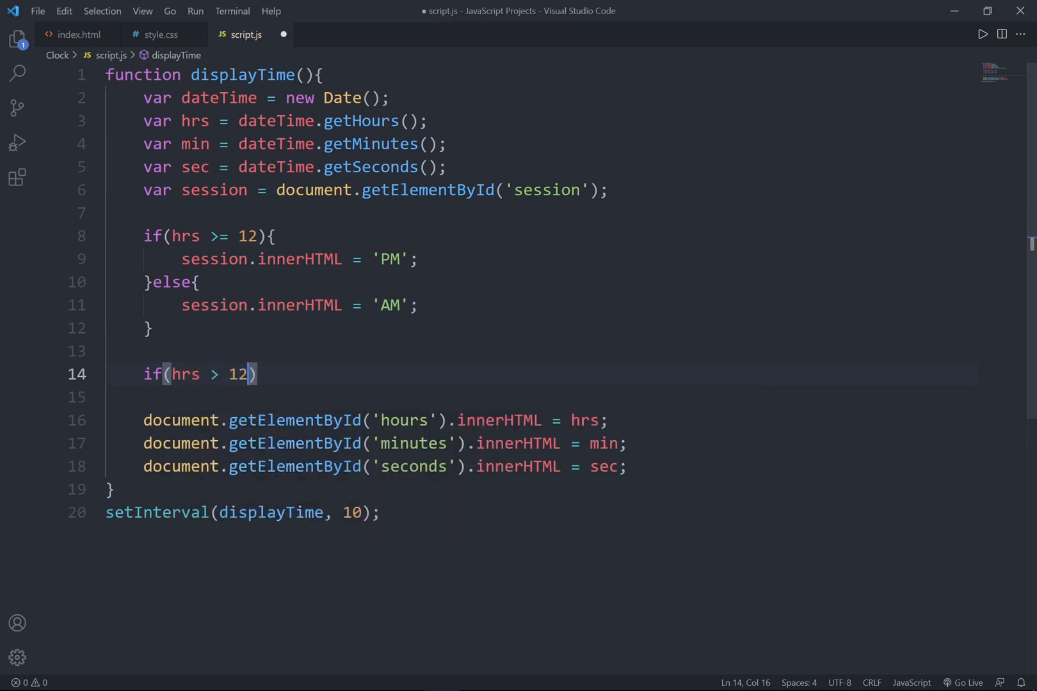
{"action": "type", "text": "{"}
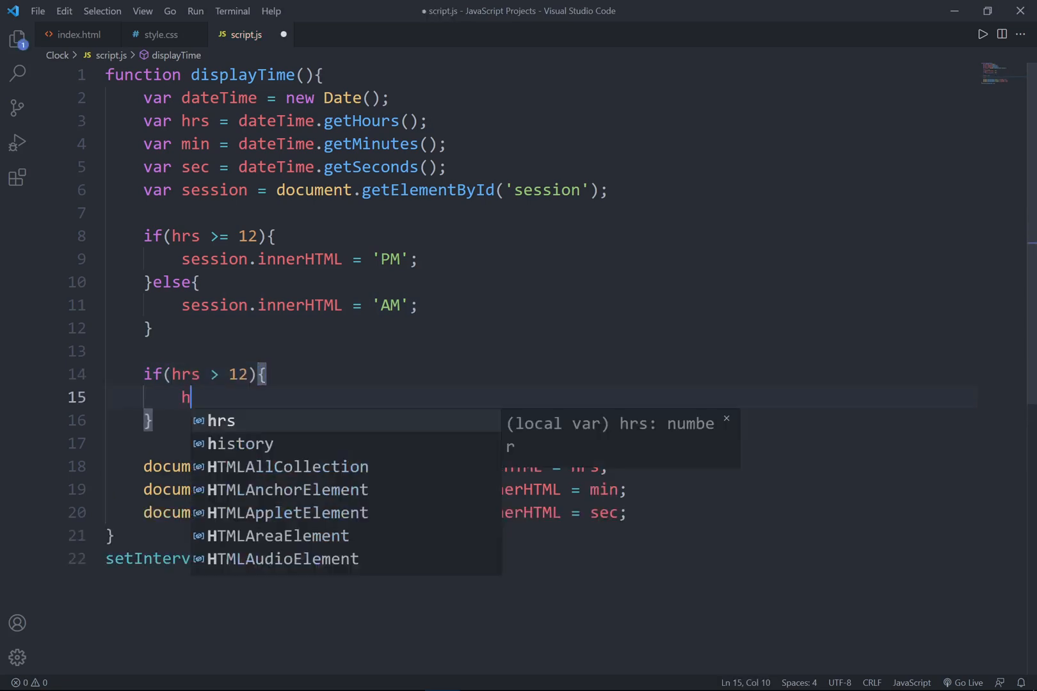
{"action": "type", "text": "rs = hrs"}
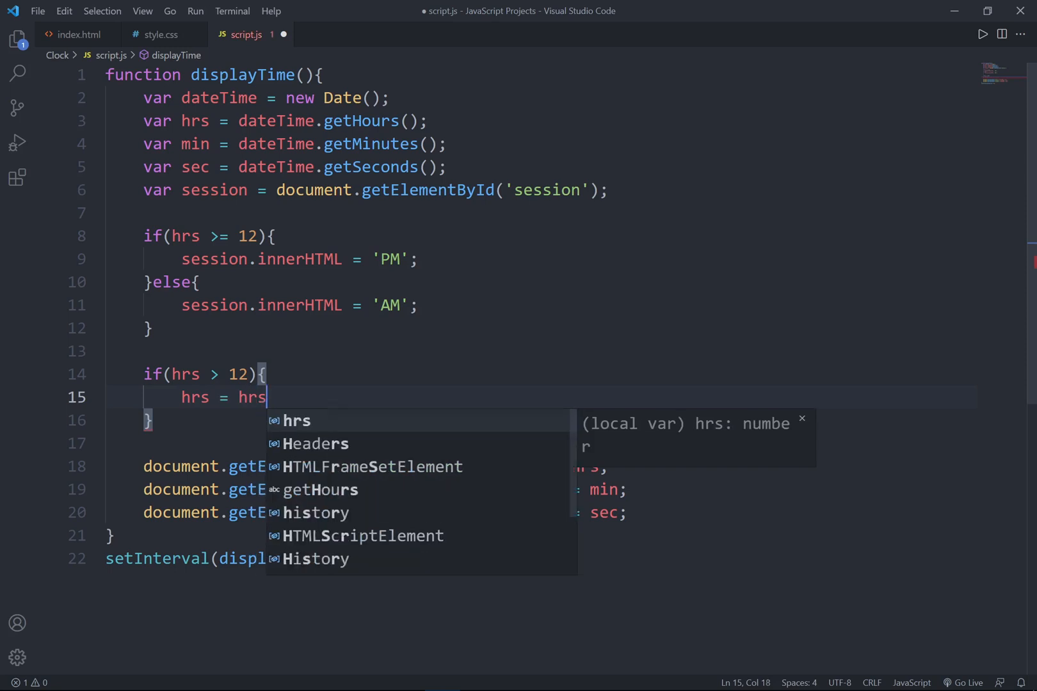
{"action": "type", "text": "- 12"}
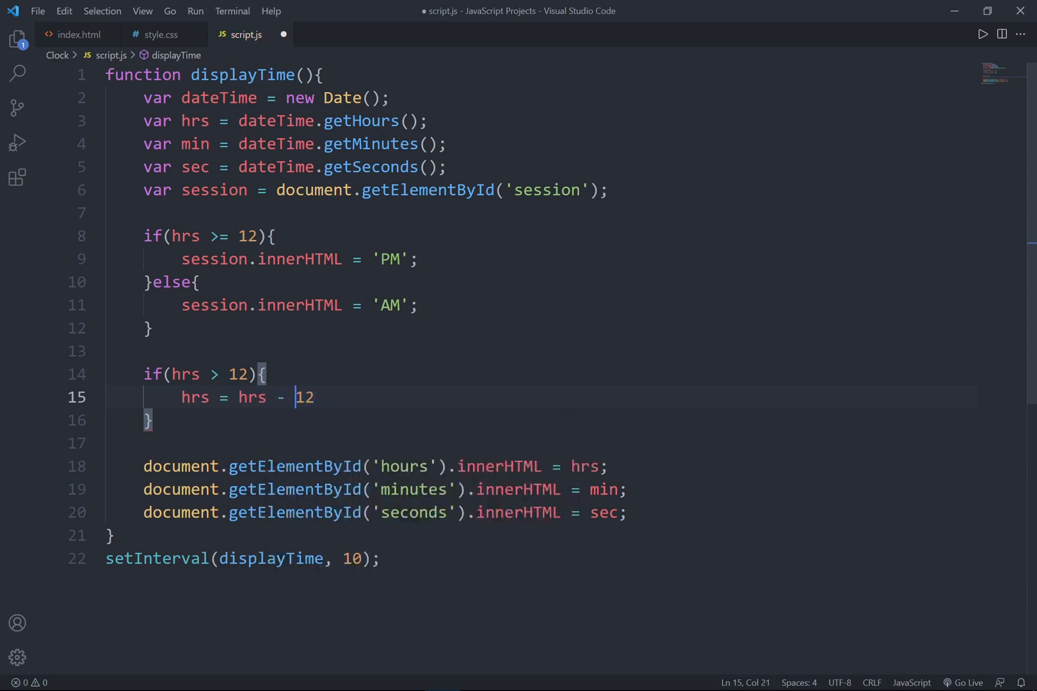
{"action": "type", "text": ";"}
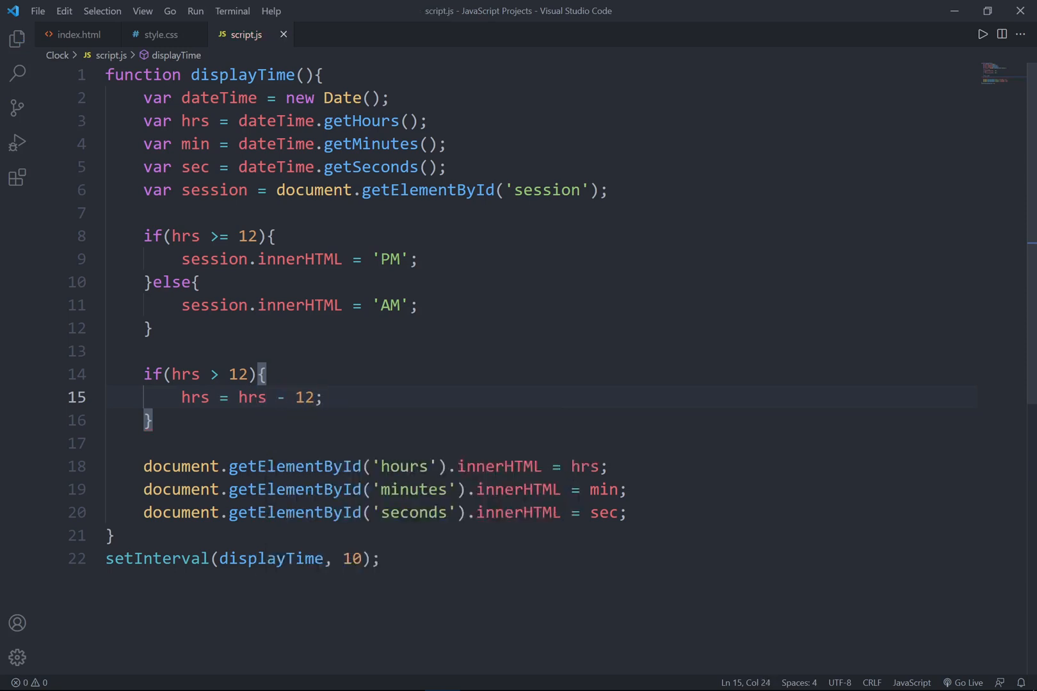